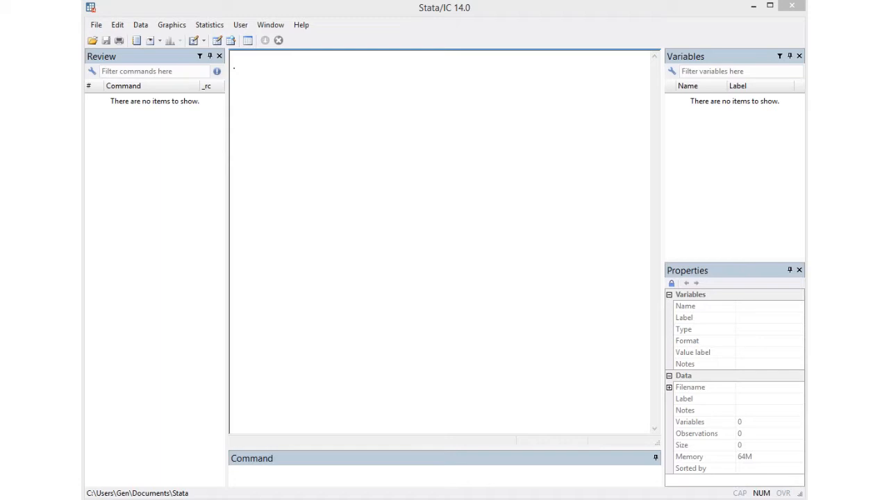
mouse_move(478, 124)
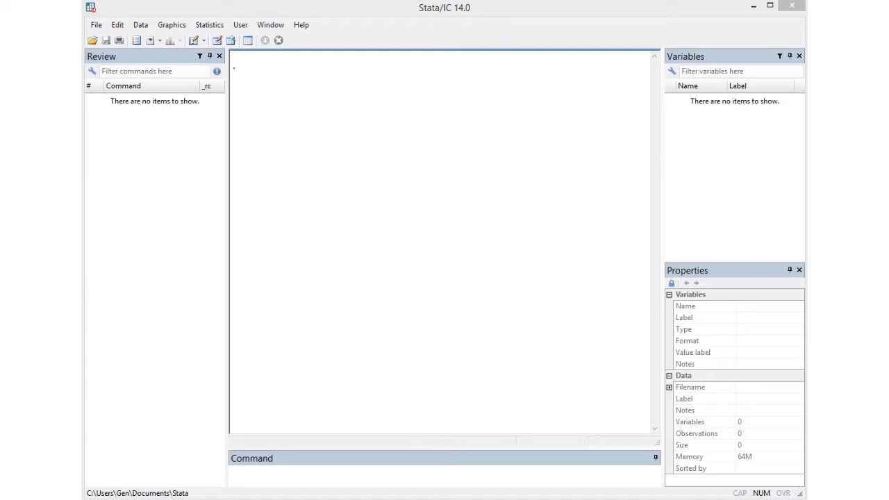
Clear the results output and begin a session log saved as stataintro.smcl
click(116, 25)
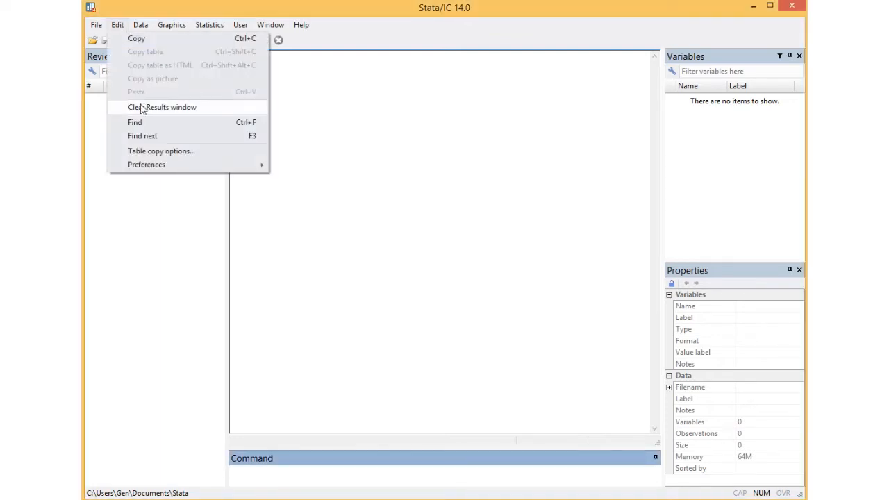
click(161, 107)
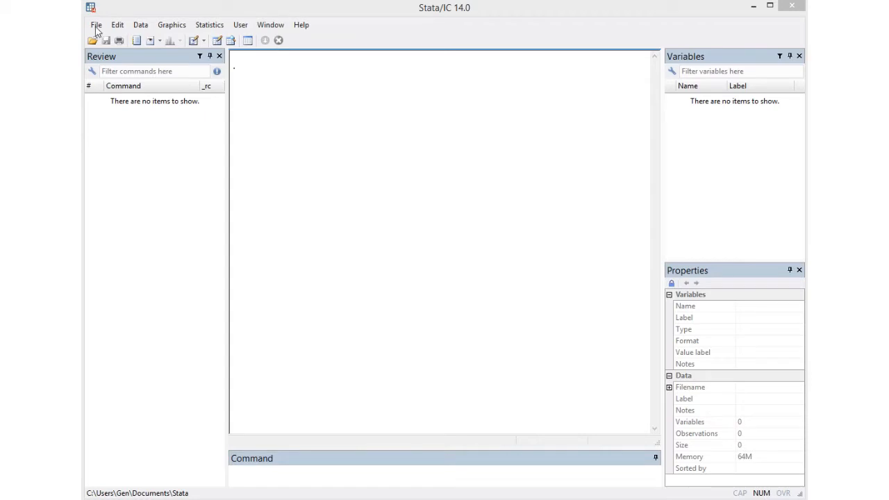
click(96, 25)
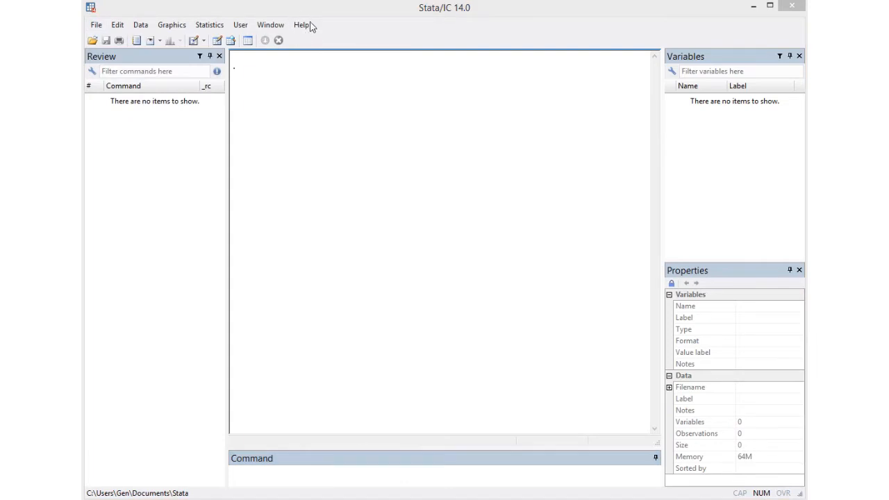
mouse_move(307, 30)
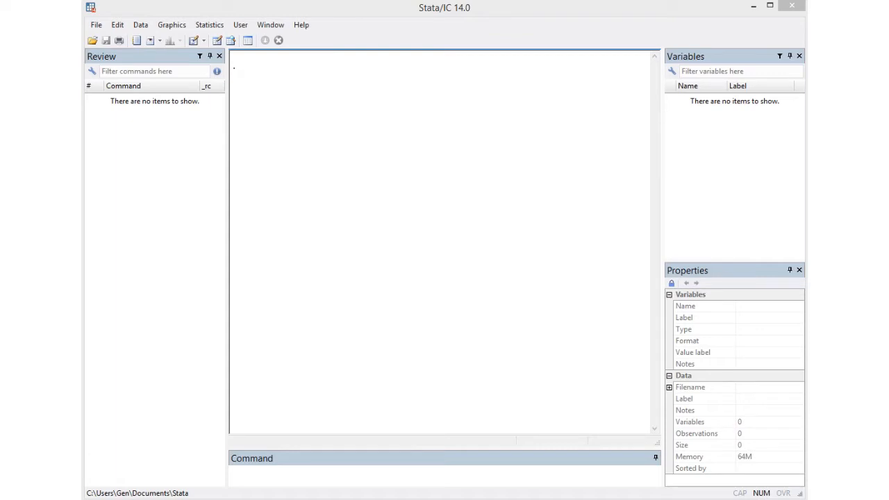
click(136, 39)
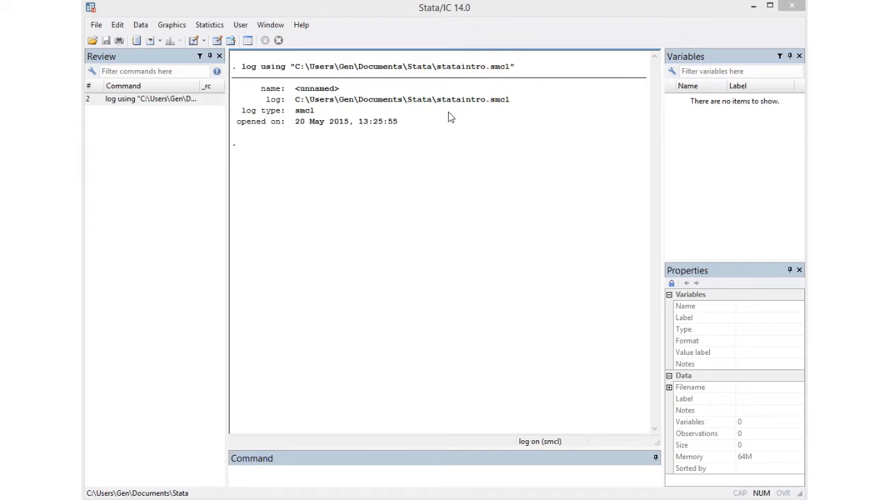
mouse_move(507, 114)
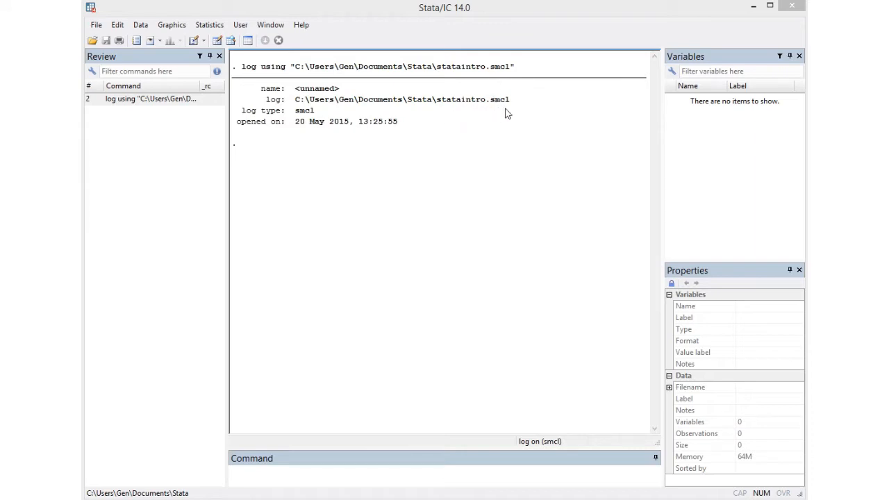
mouse_move(498, 111)
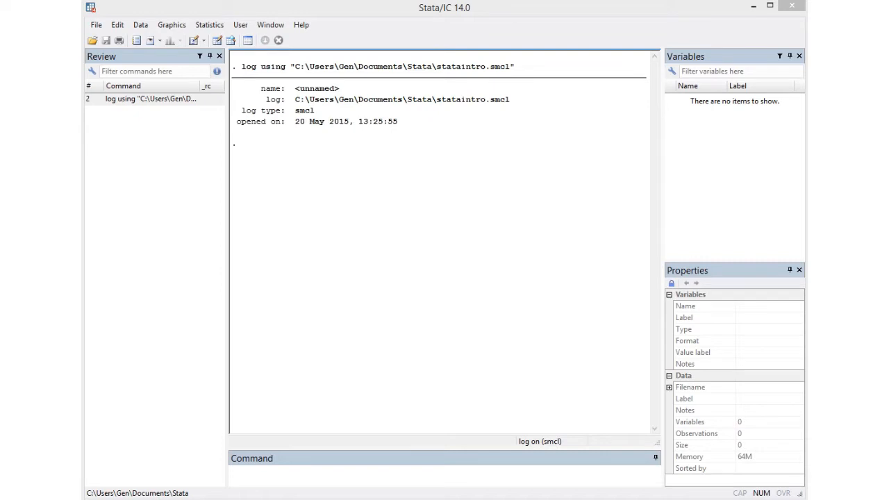
Load the cps4 dataset with use cps4 (21 variables, 4,838 observations)
text(use cps4)
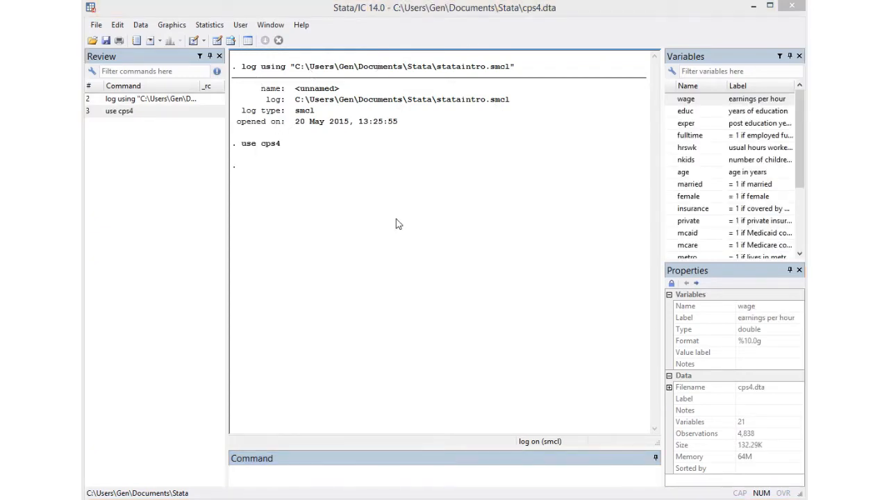
mouse_move(174, 68)
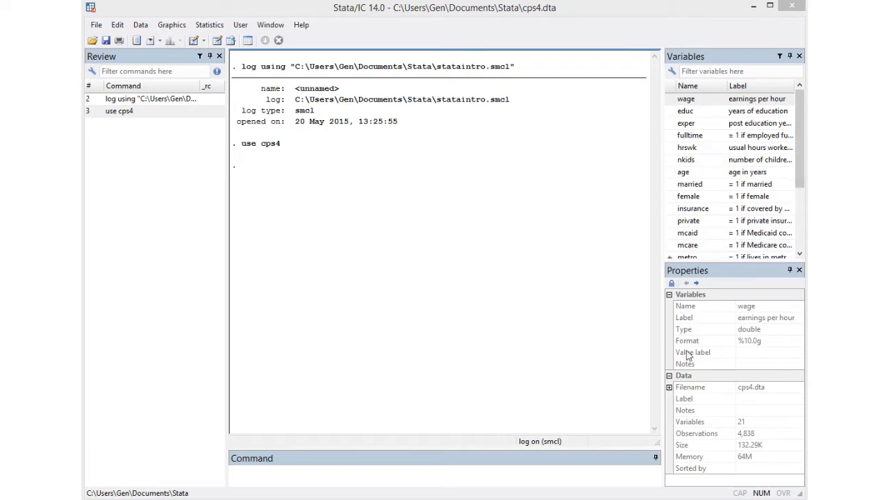
mouse_move(702, 344)
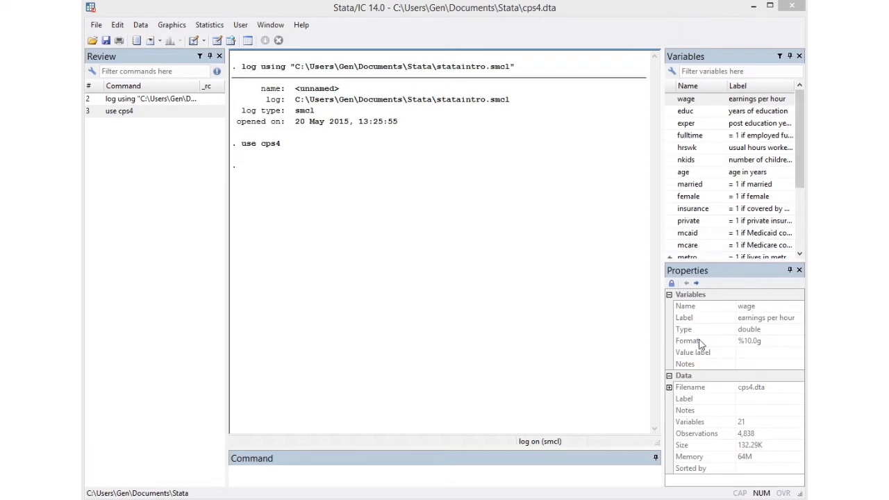
mouse_move(754, 442)
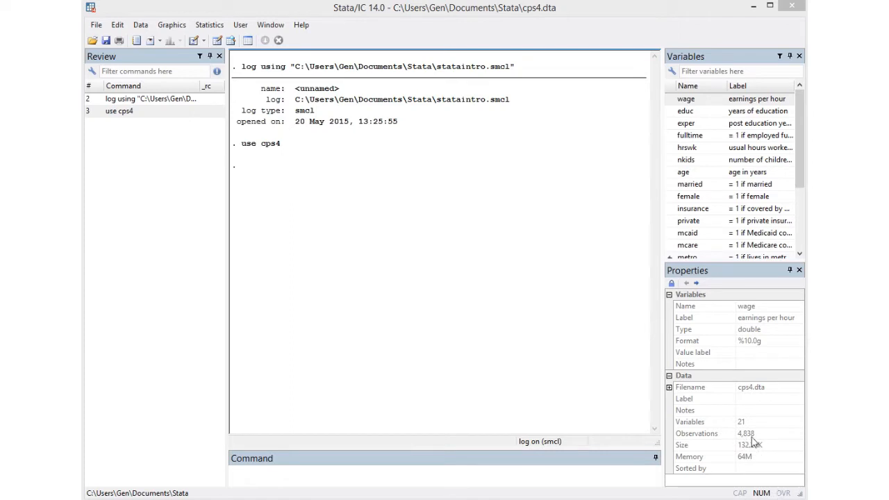
mouse_move(742, 441)
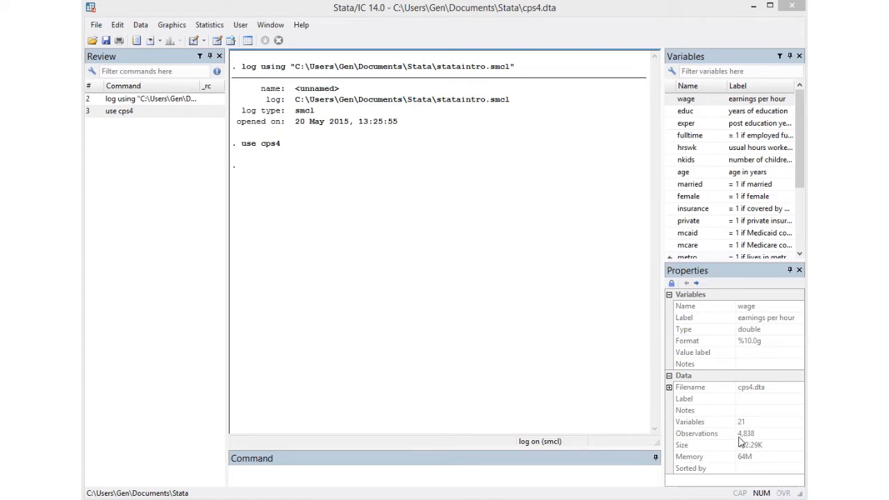
Summarize wage: 4,838 observations, mean about 20.14, range 1 to 173
text(summarize)
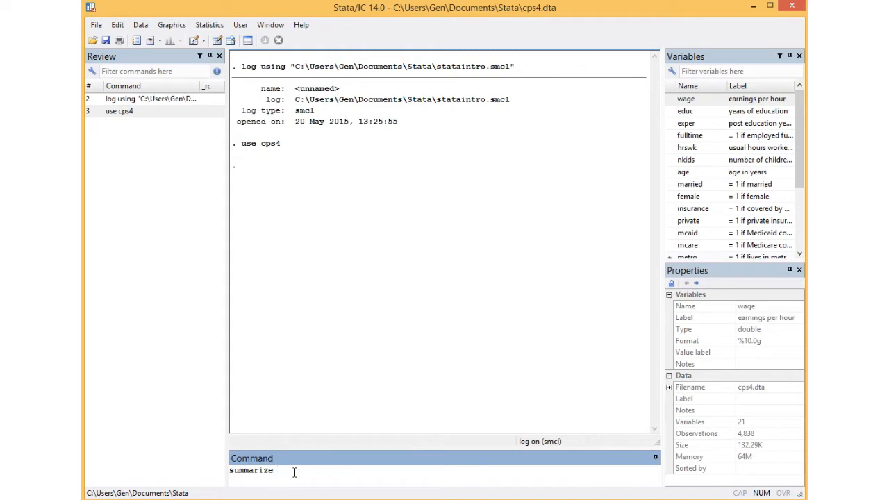
text(wage)
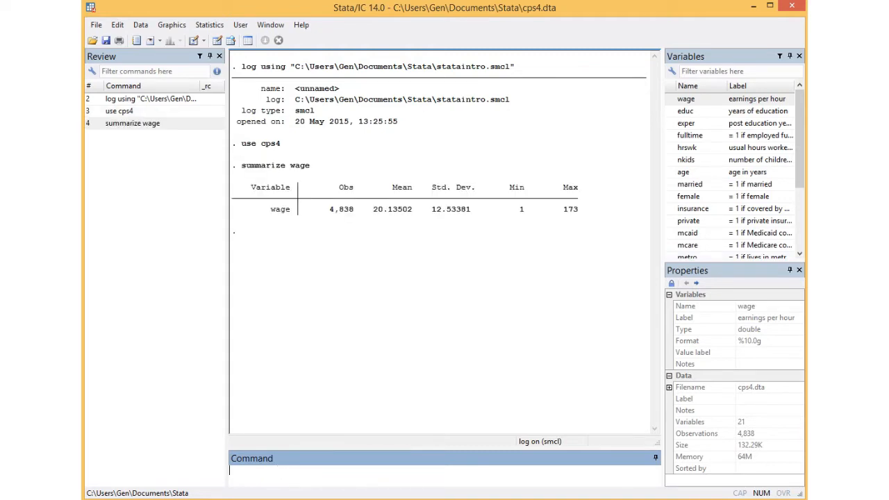
text(codebook wage)
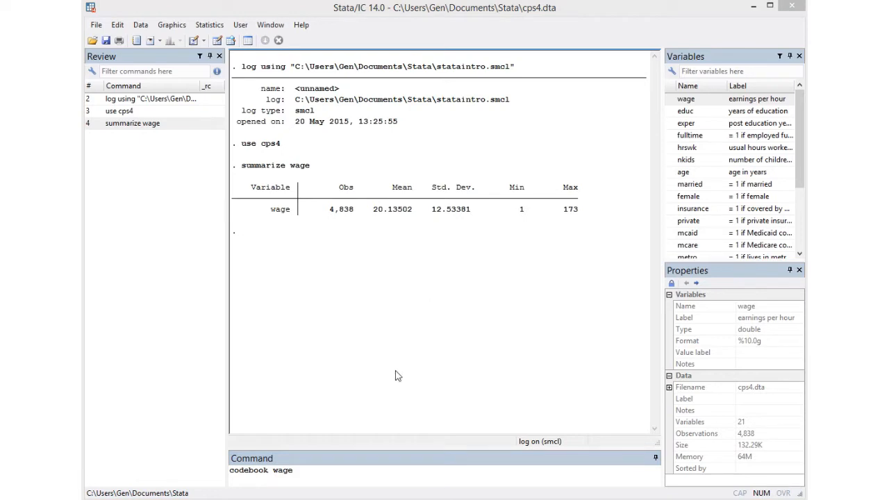
key(Return)
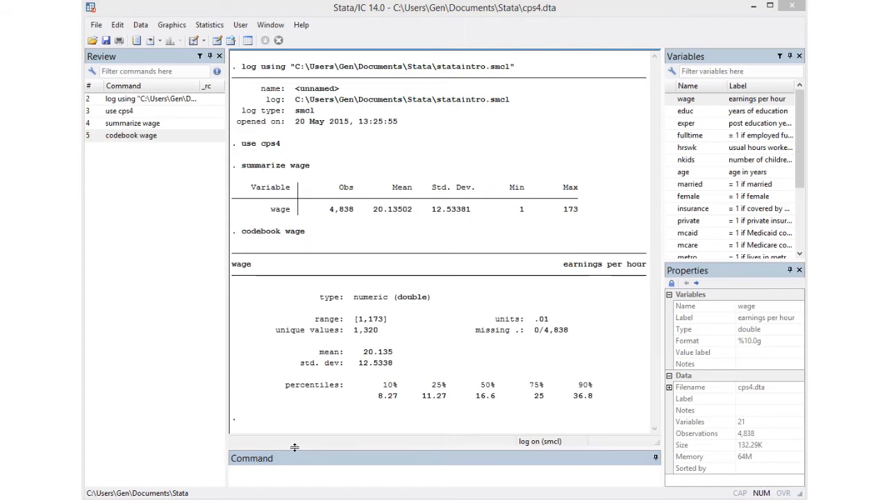
mouse_move(484, 162)
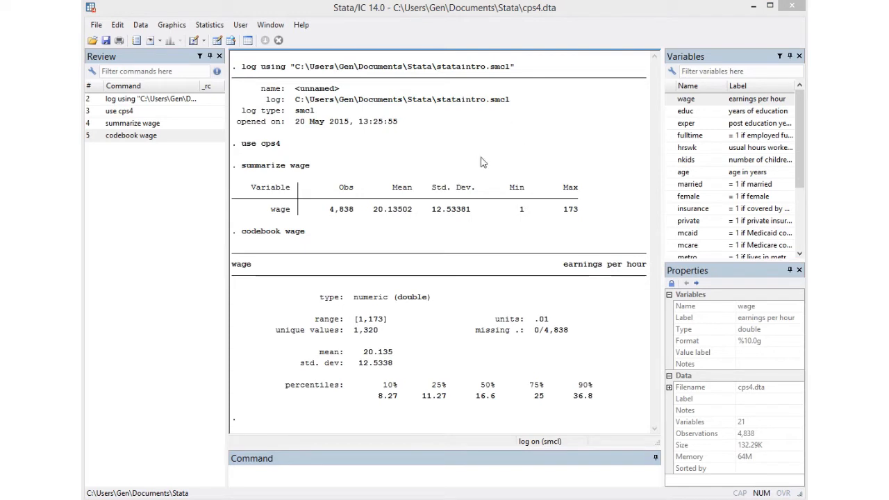
mouse_move(377, 214)
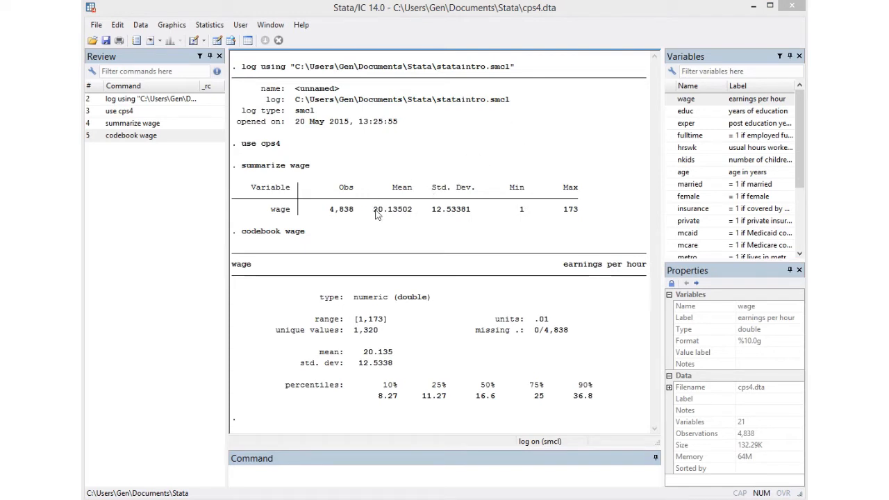
mouse_move(400, 237)
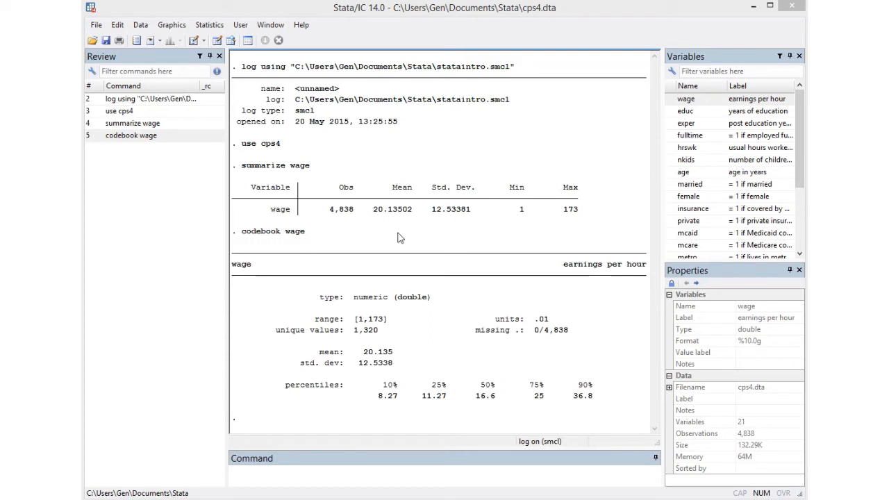
mouse_move(375, 243)
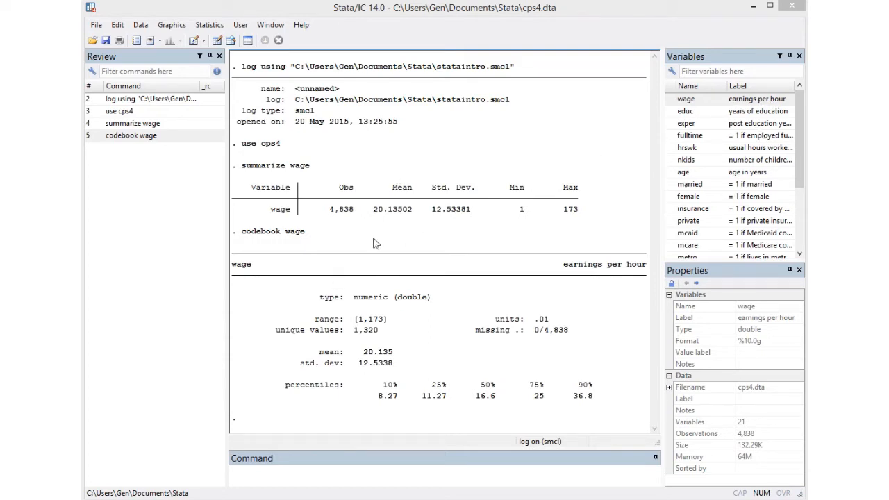
mouse_move(523, 239)
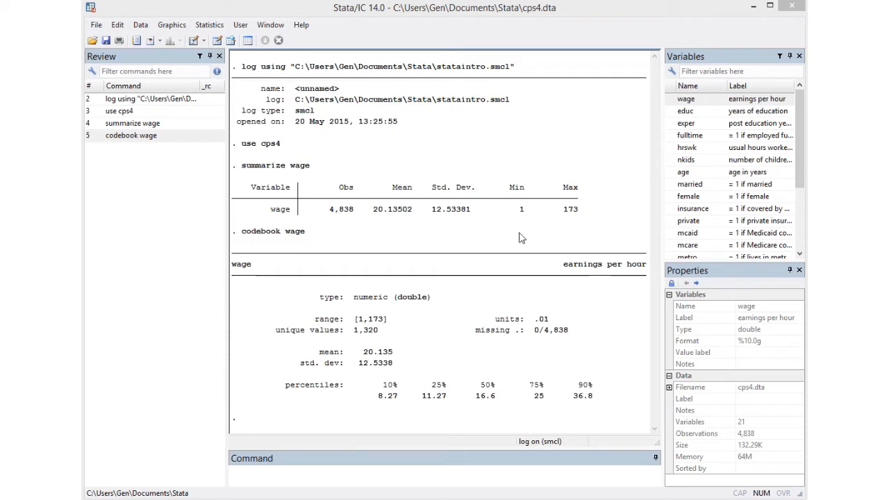
mouse_move(581, 228)
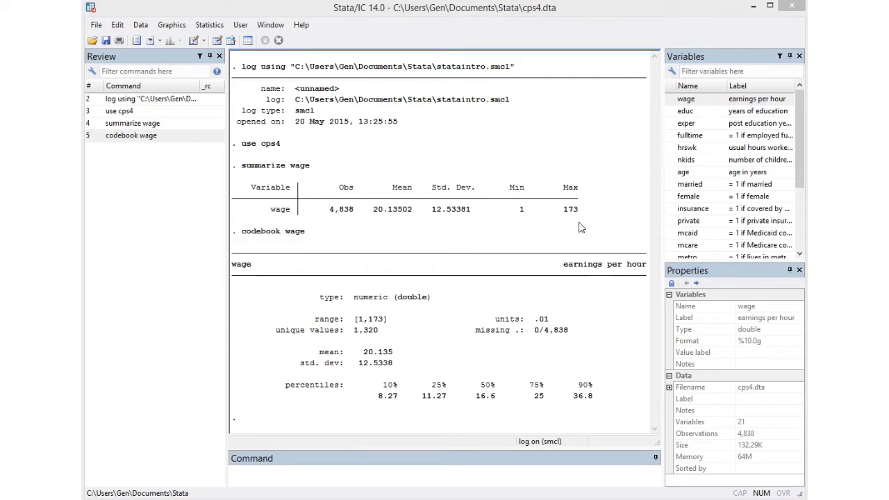
mouse_move(512, 231)
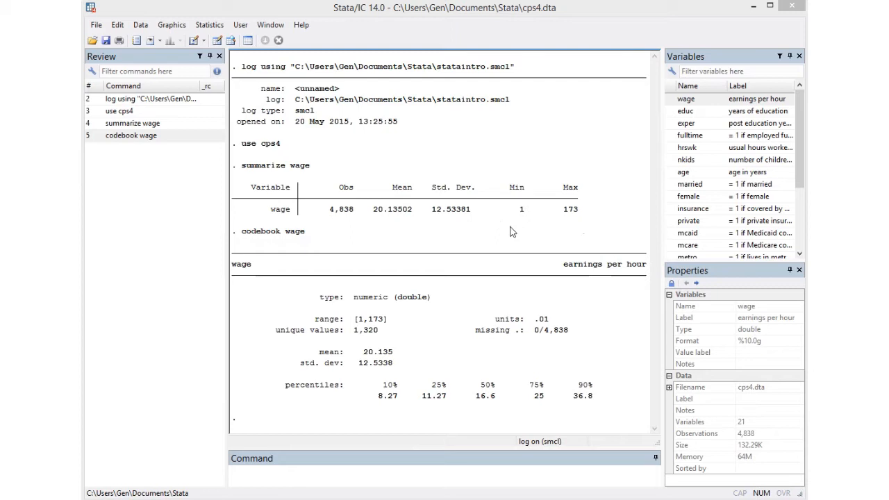
mouse_move(481, 409)
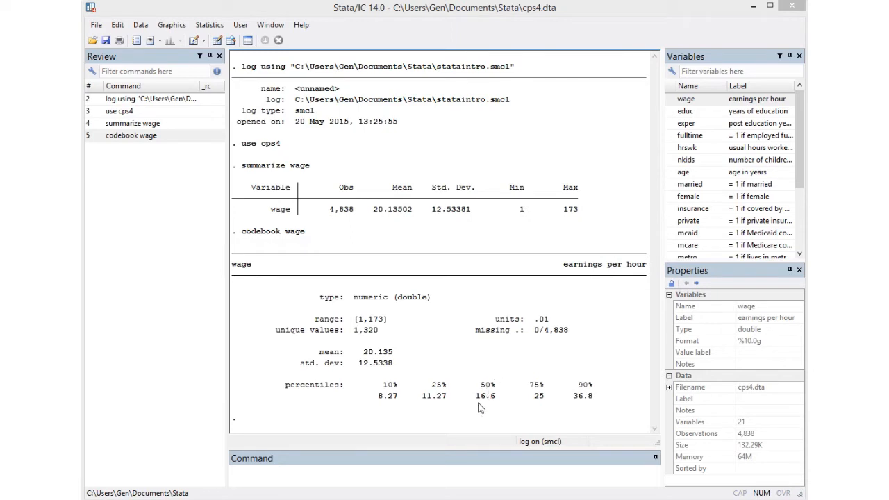
mouse_move(499, 415)
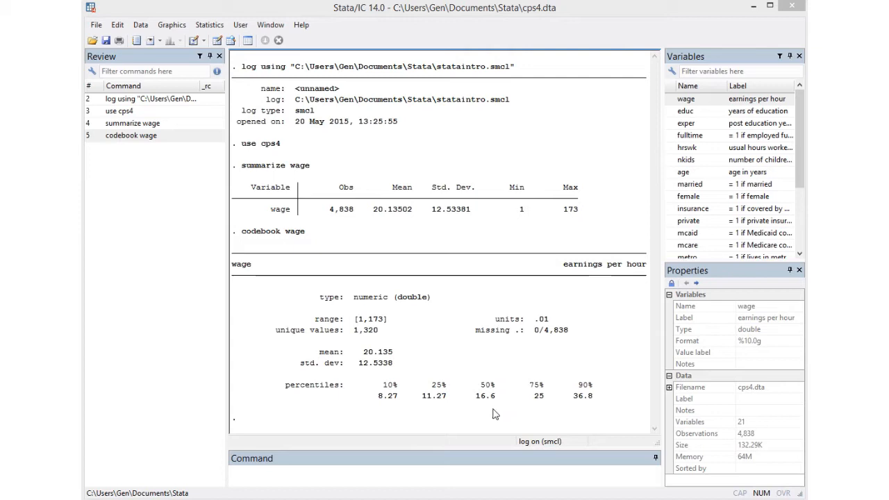
mouse_move(472, 414)
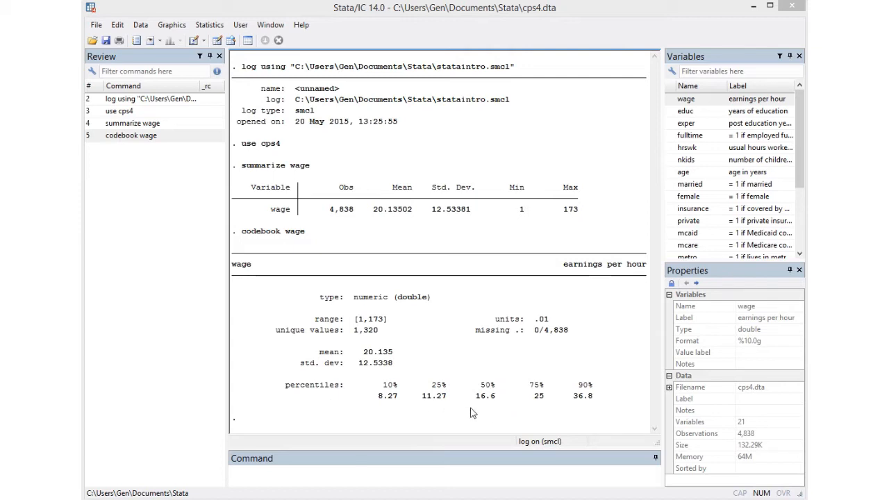
mouse_move(475, 413)
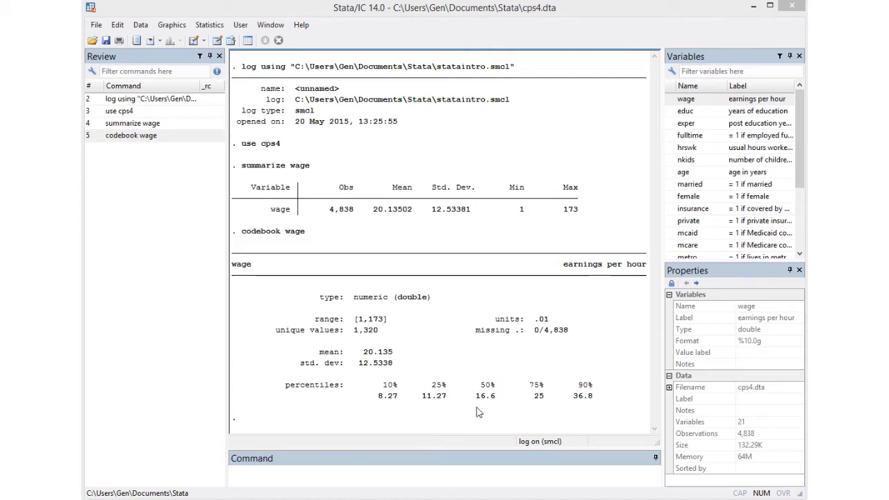
mouse_move(483, 411)
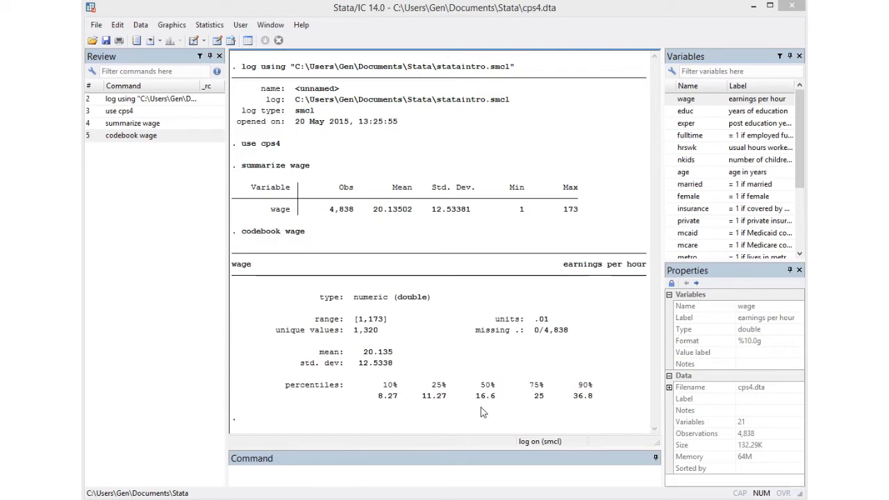
mouse_move(492, 408)
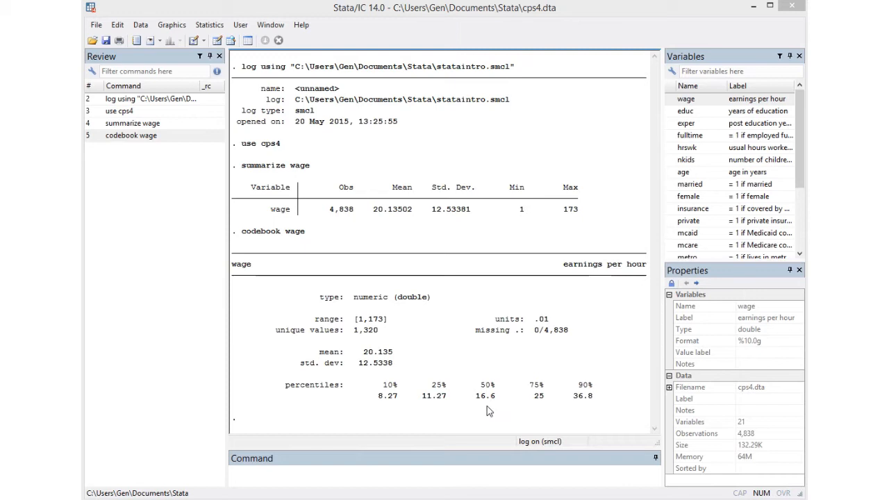
mouse_move(465, 347)
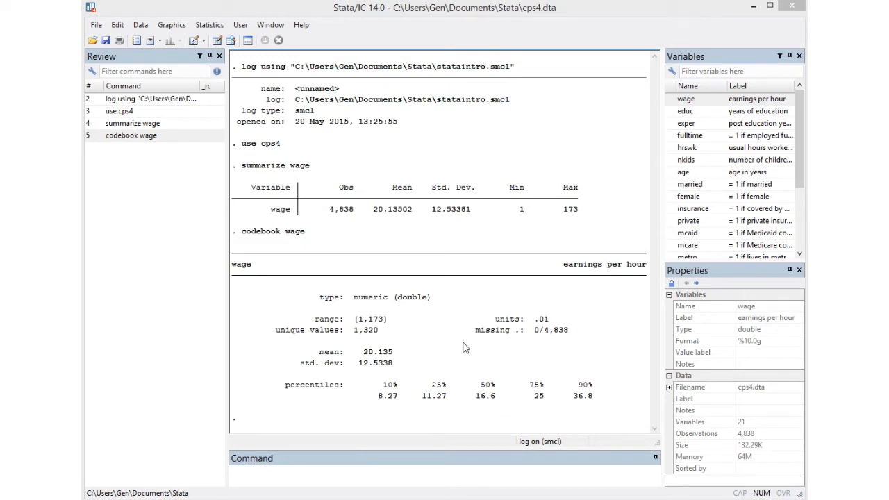
mouse_move(501, 411)
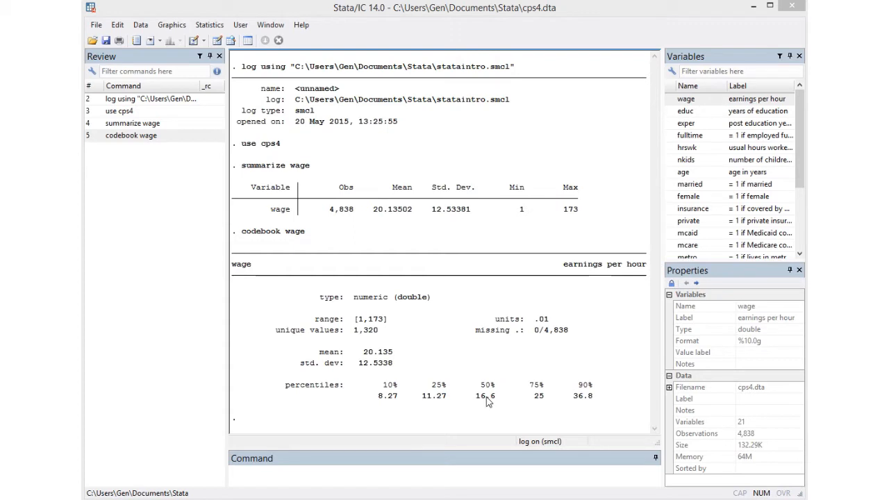
mouse_move(406, 203)
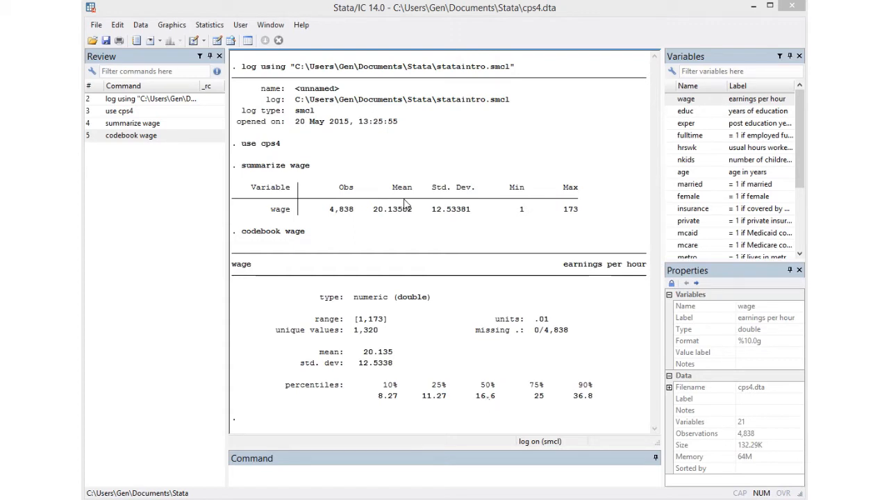
mouse_move(494, 415)
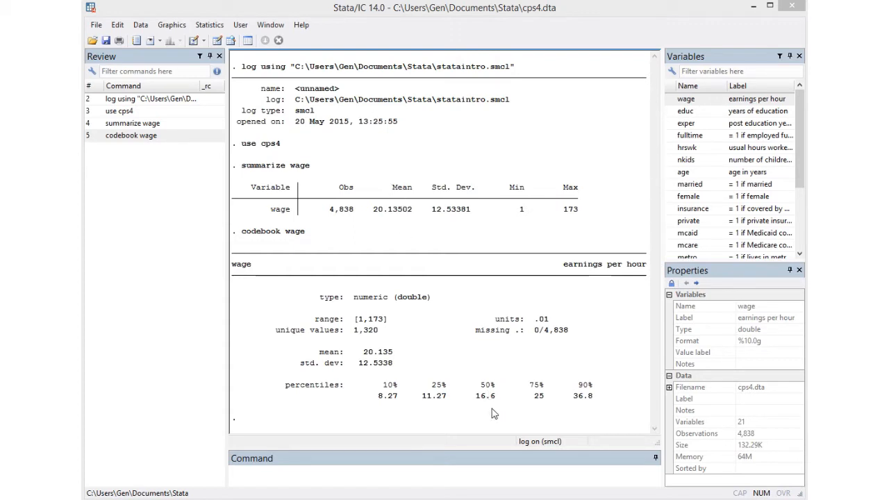
mouse_move(535, 414)
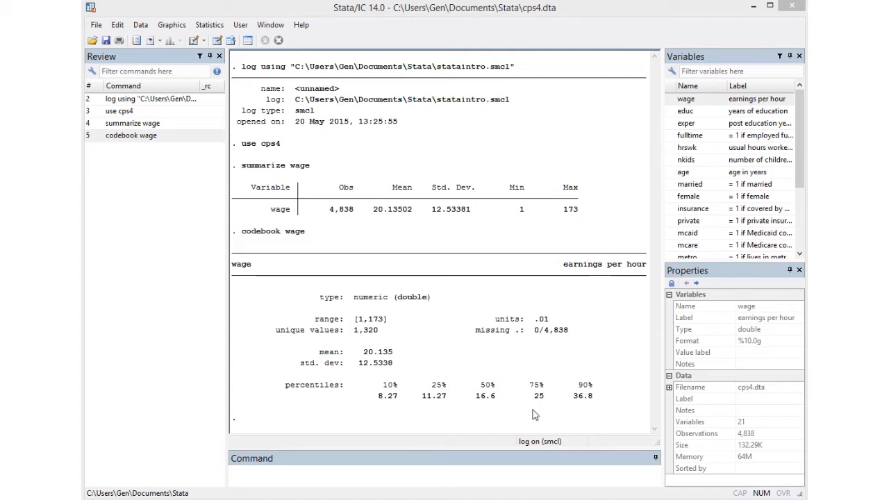
mouse_move(478, 406)
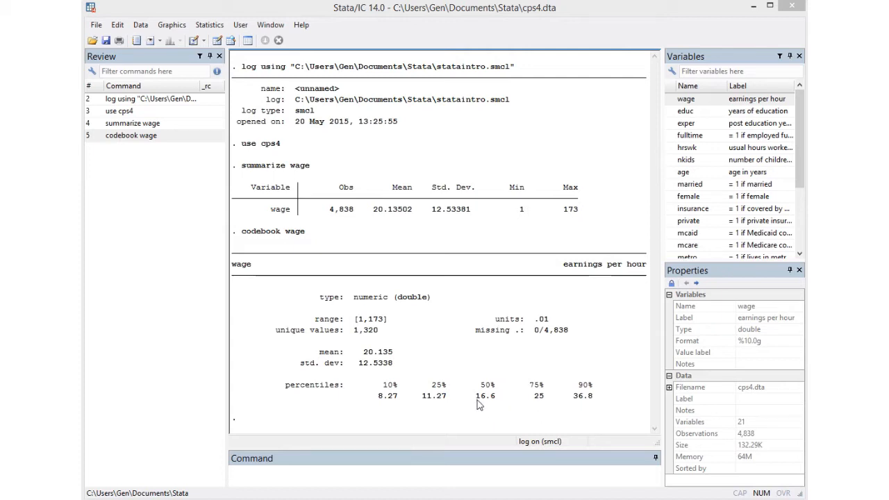
mouse_move(410, 200)
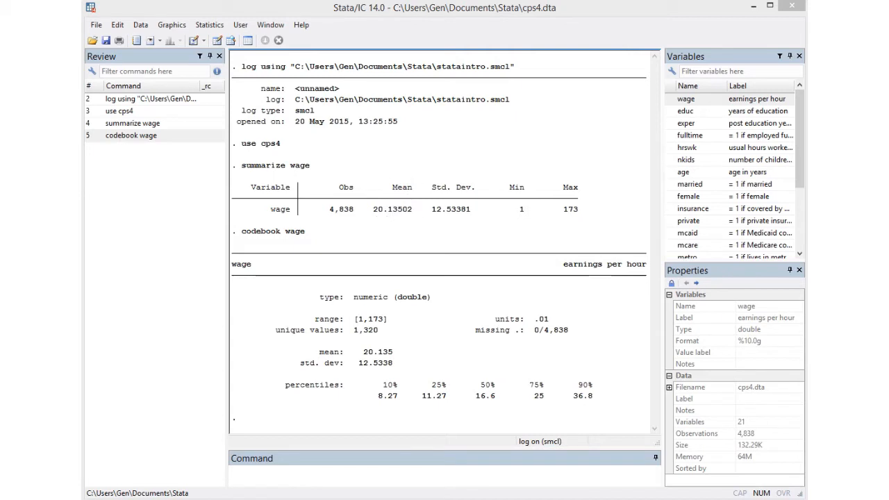
Run codebook wage if age <= 25, giving 489 observations with mean wage 12.89
click(130, 135)
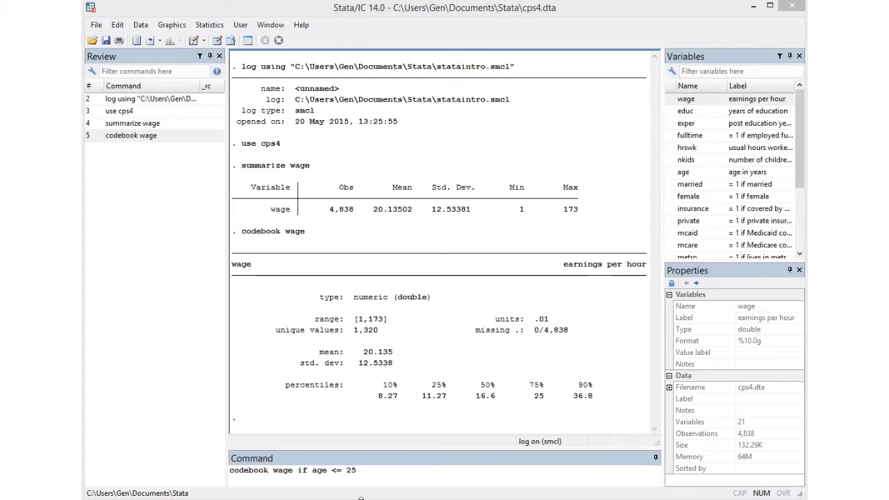
mouse_move(293, 492)
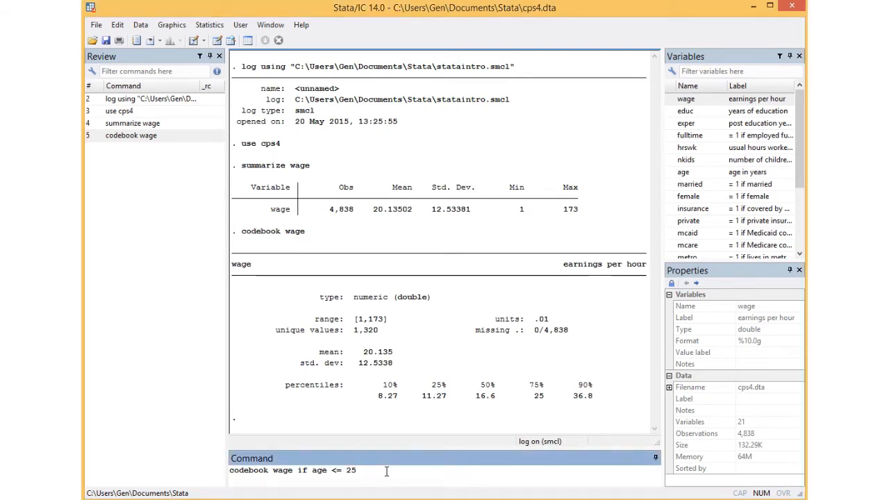
key(enter)
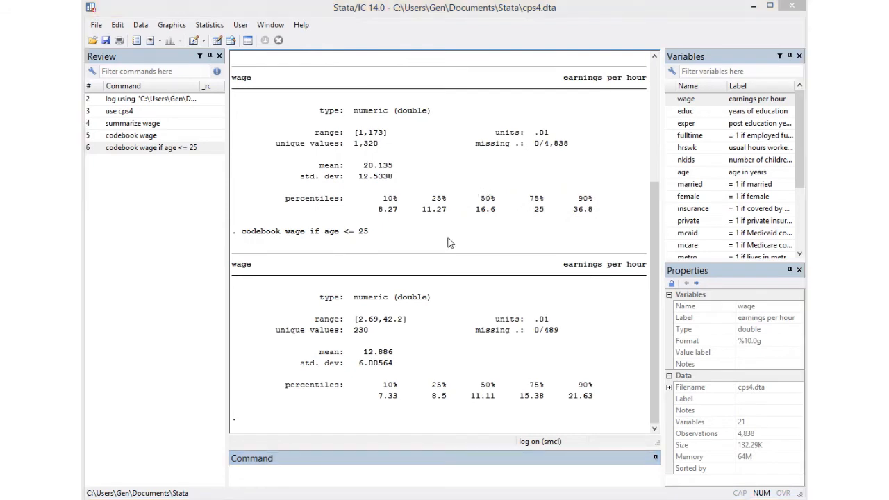
mouse_move(497, 417)
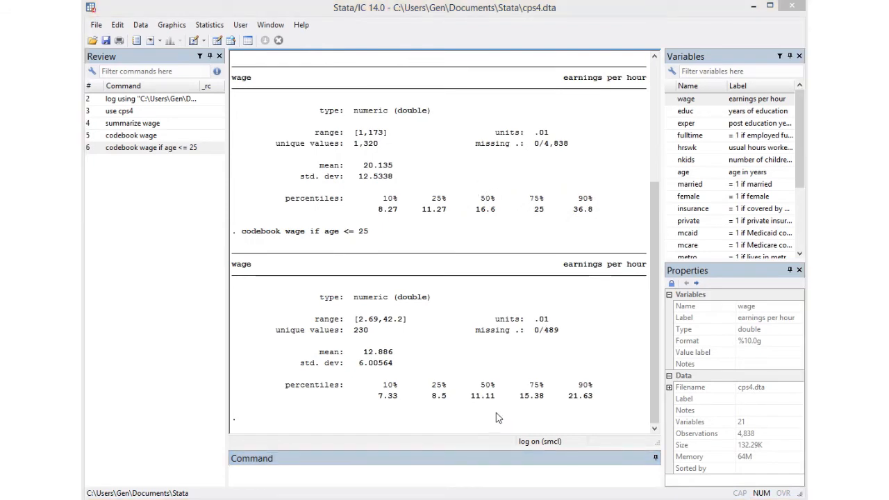
mouse_move(470, 219)
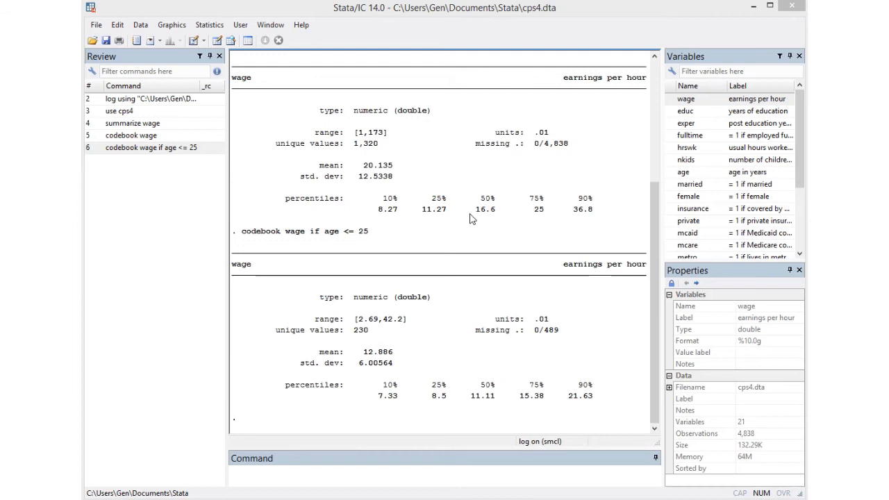
mouse_move(485, 409)
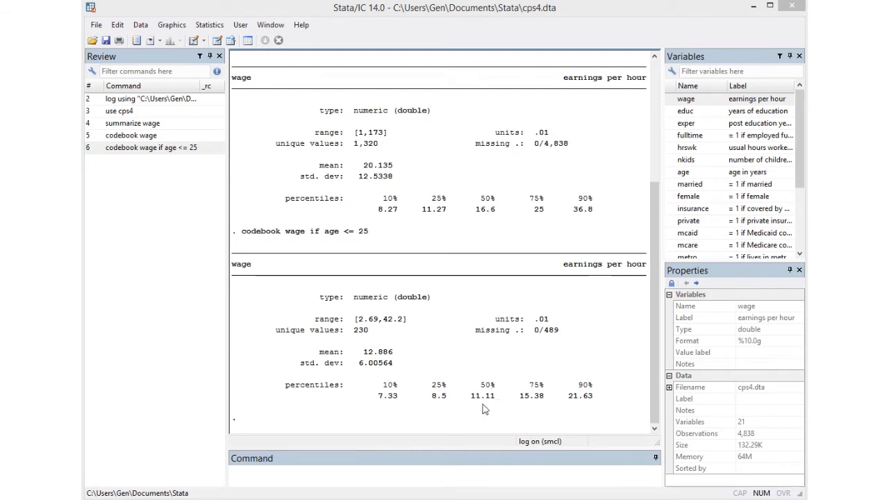
mouse_move(480, 355)
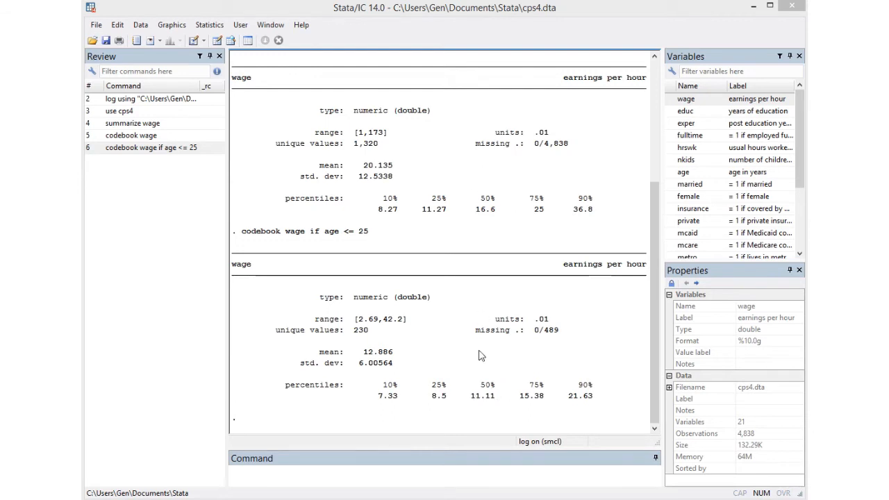
mouse_move(370, 320)
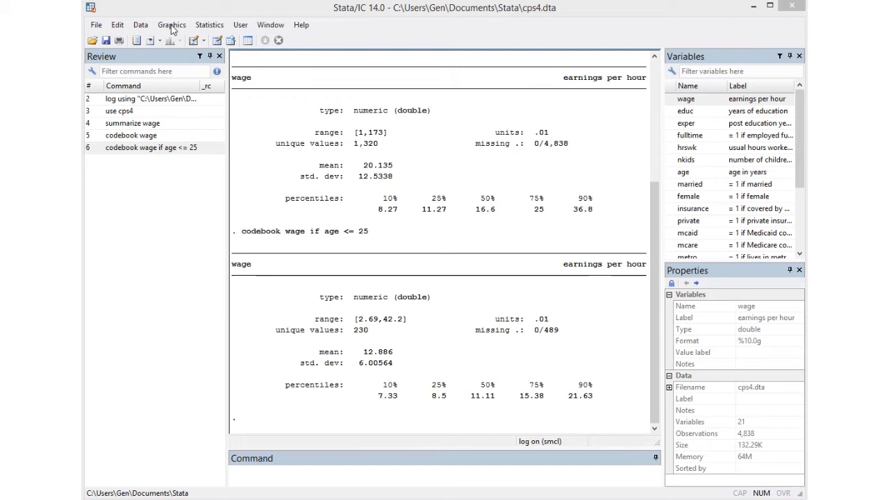
Draw a wage histogram with bin width 5, first bin starting at 0, heights in percent
click(172, 25)
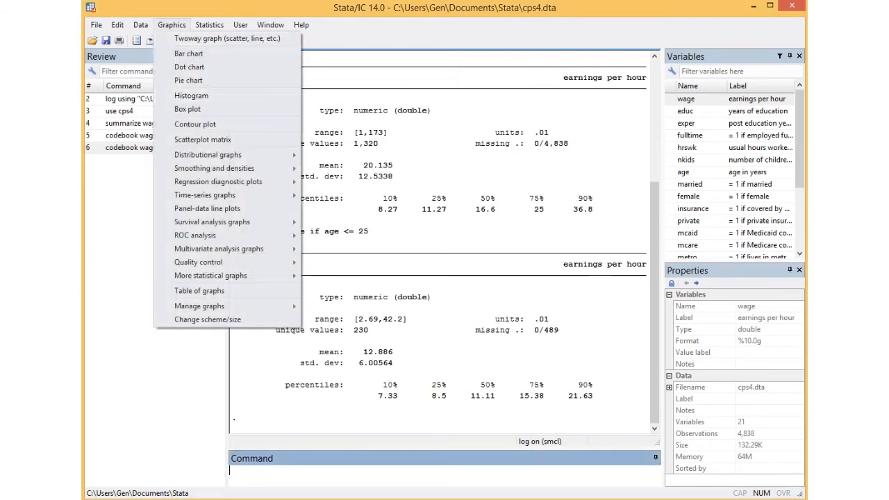
click(191, 95)
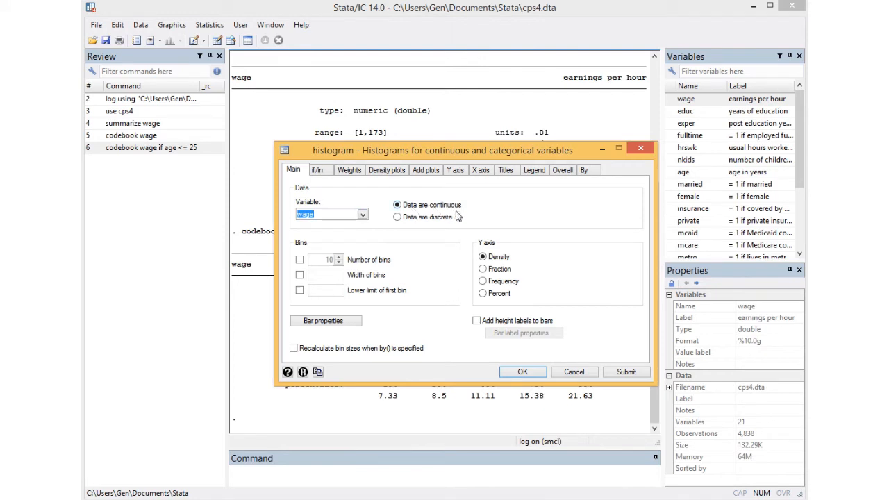
click(300, 275)
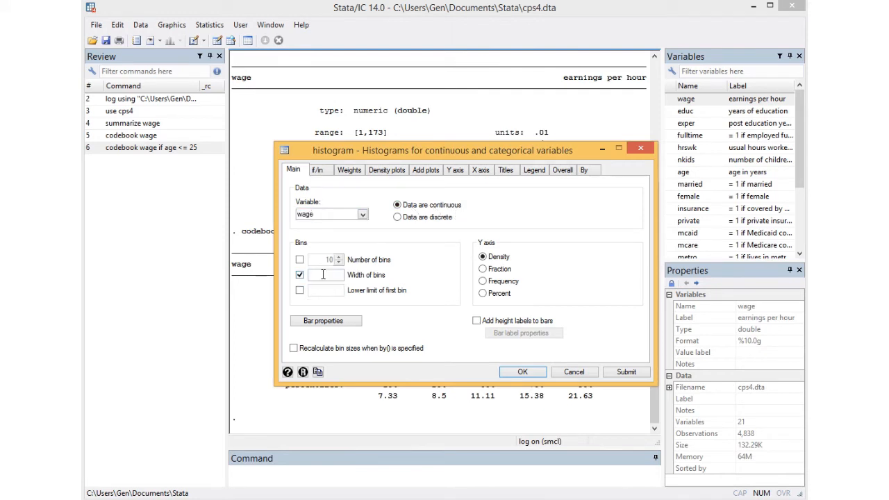
text(5)
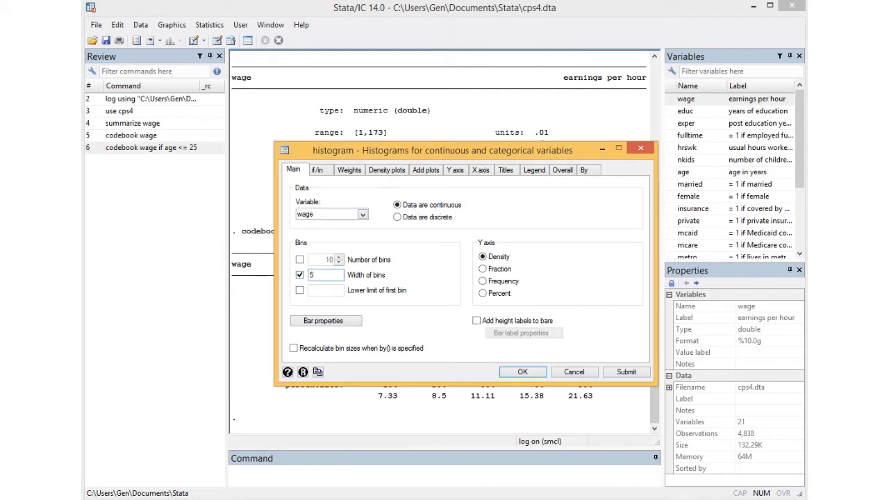
click(300, 290)
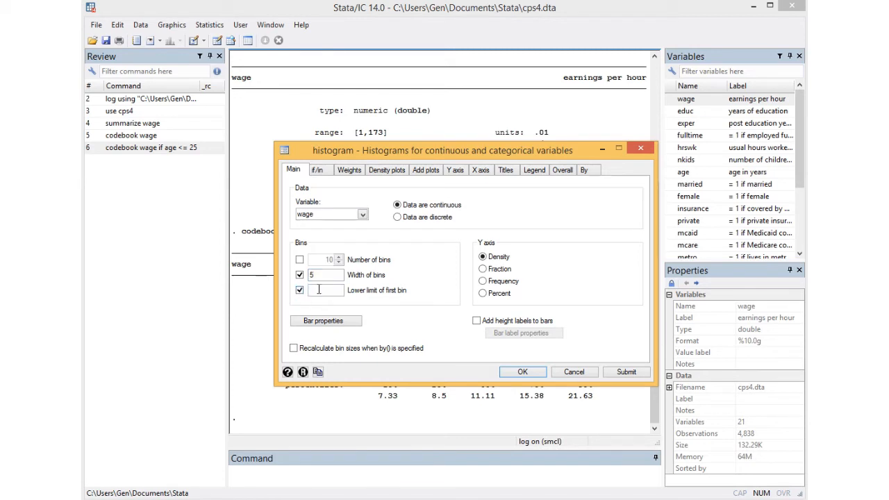
text(0)
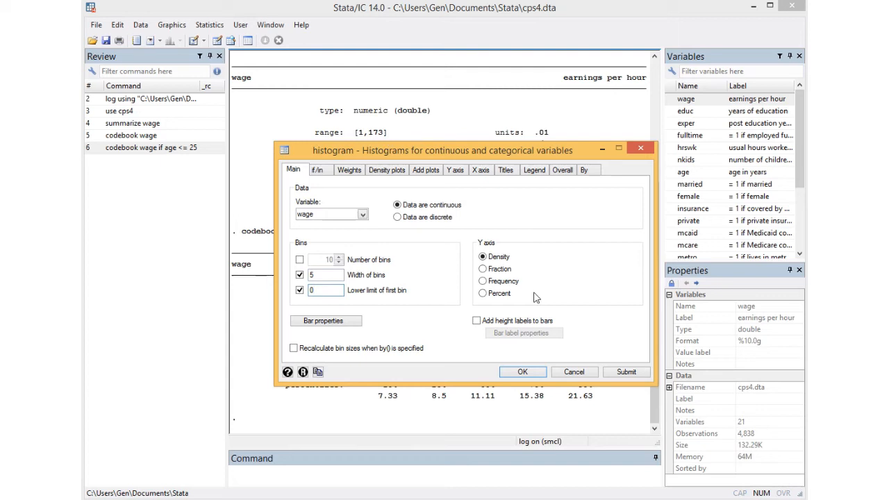
click(482, 293)
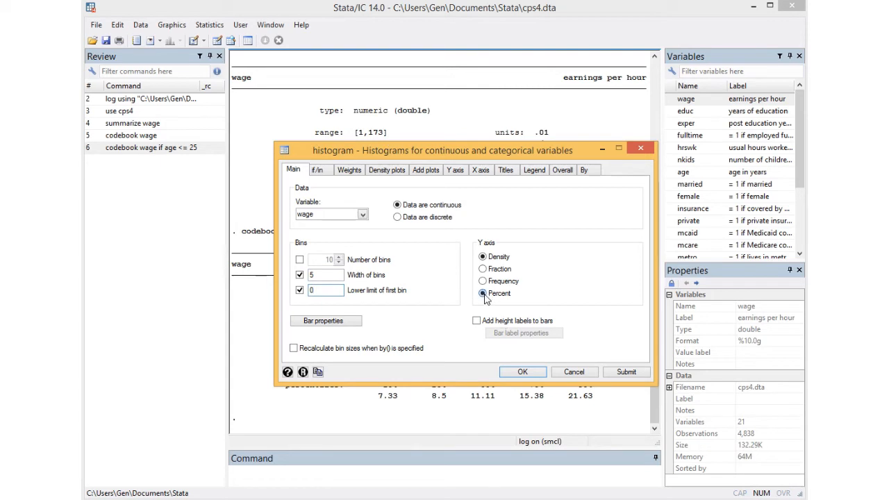
click(522, 372)
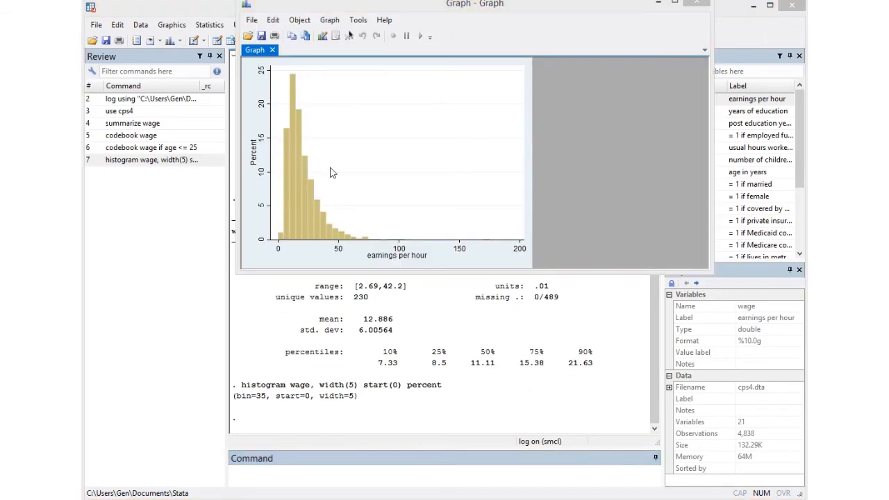
mouse_move(367, 175)
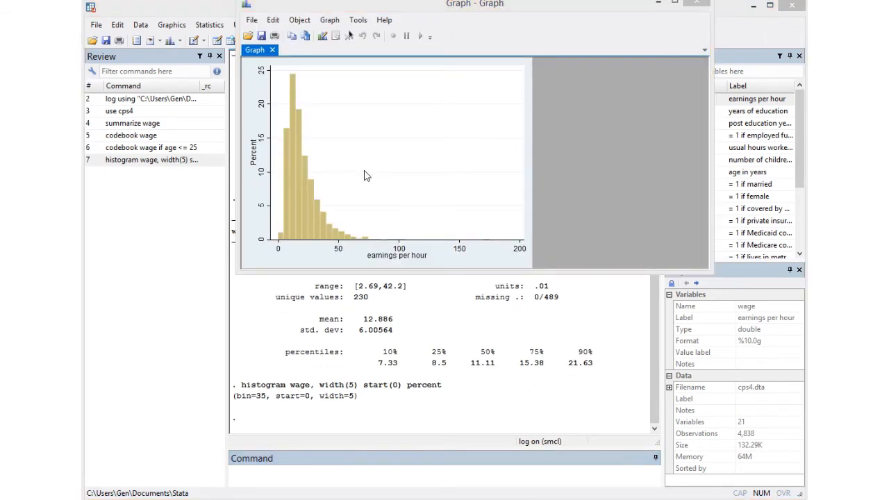
mouse_move(488, 232)
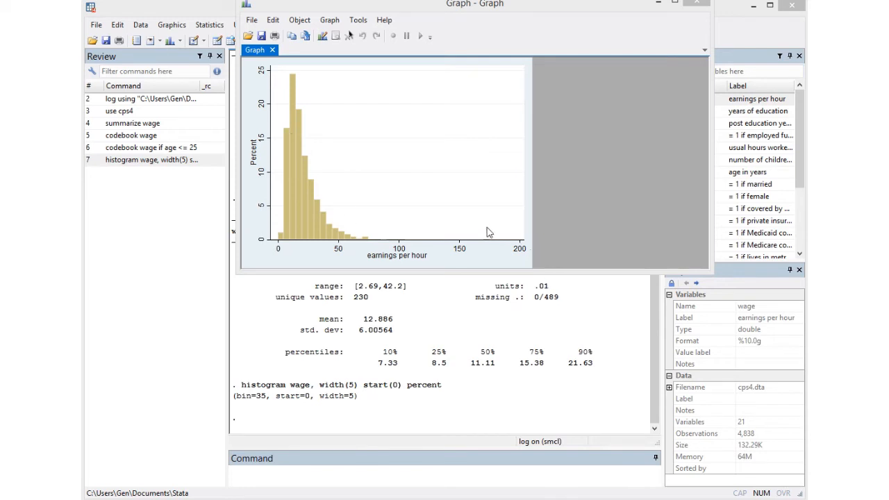
mouse_move(495, 253)
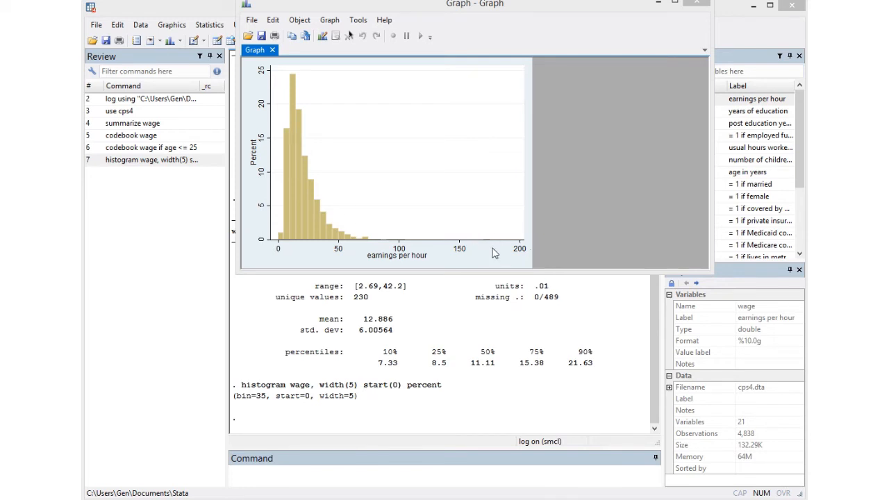
mouse_move(484, 239)
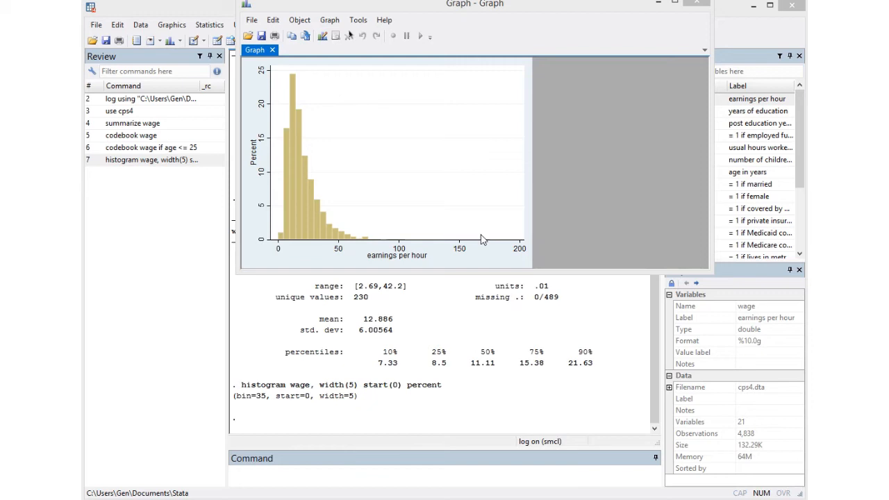
mouse_move(489, 247)
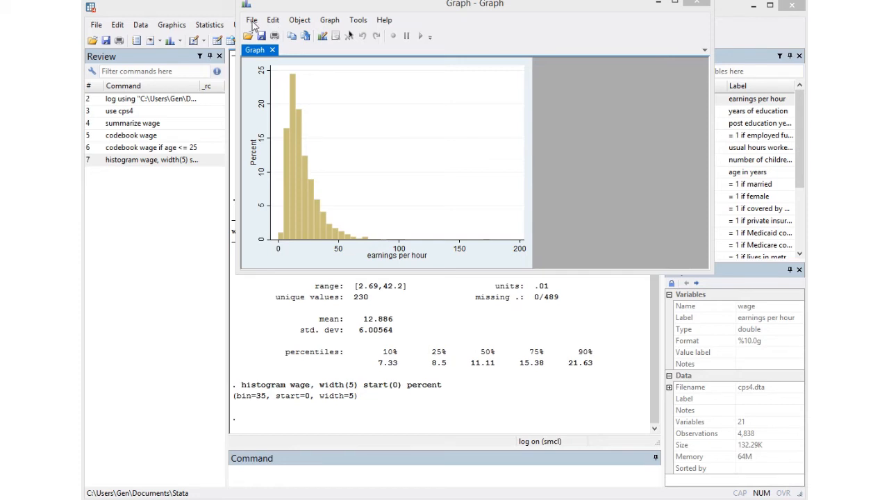
Save the graph as Histogram introstata.gph and close the Graph window
click(251, 19)
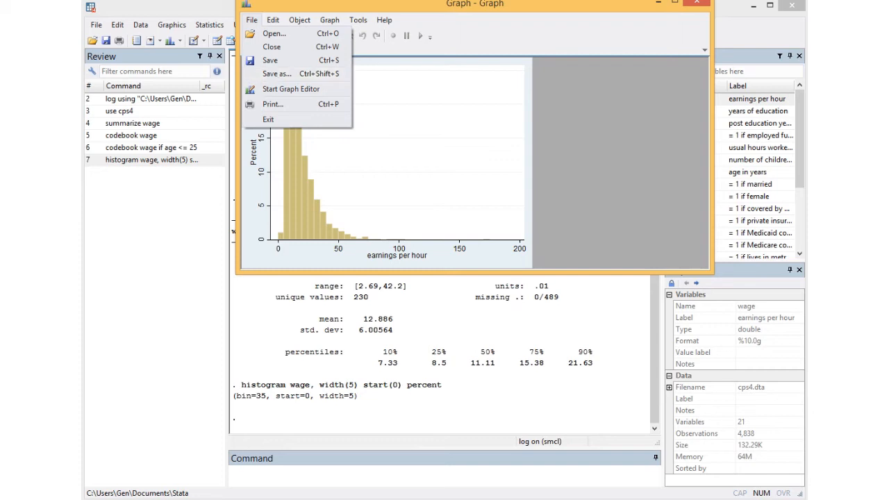
click(272, 20)
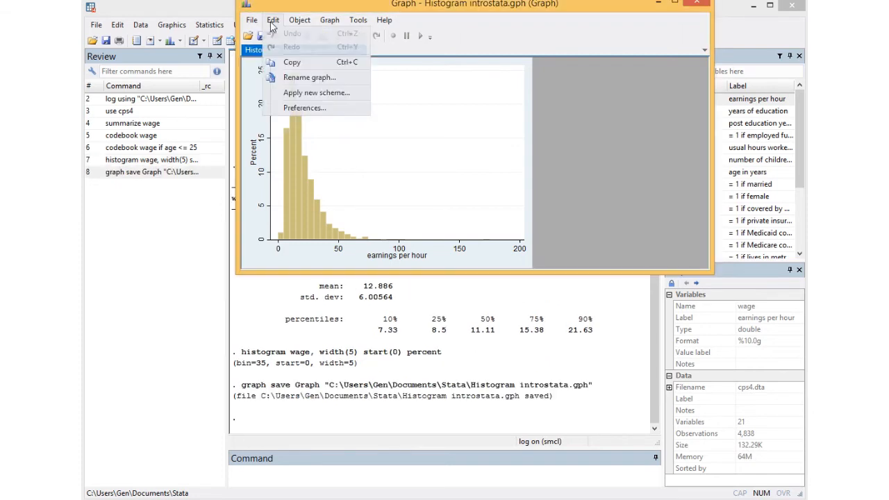
mouse_move(292, 61)
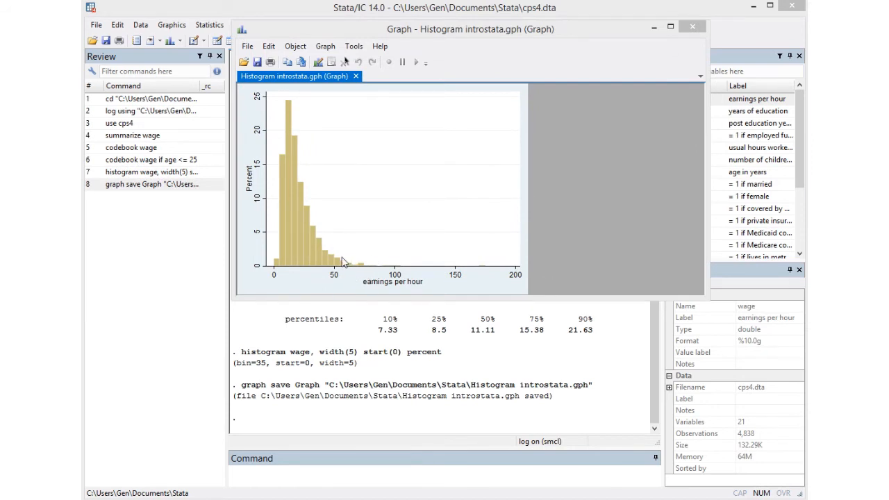
mouse_move(414, 239)
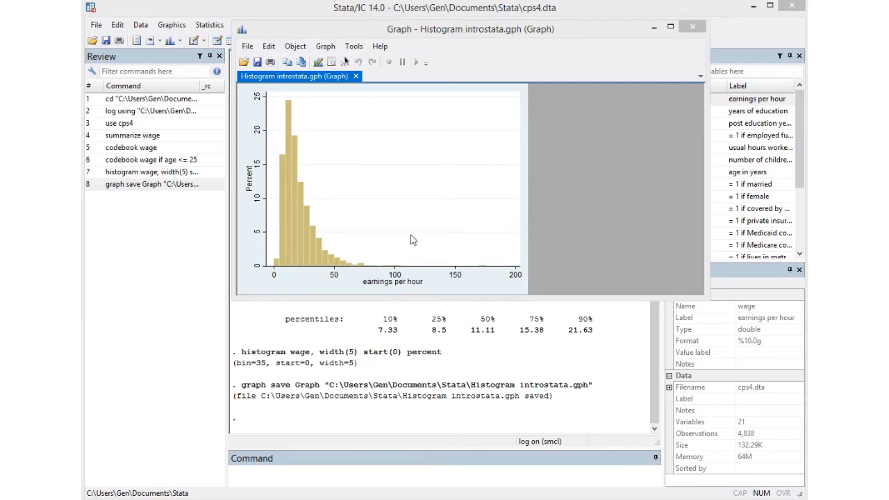
click(692, 27)
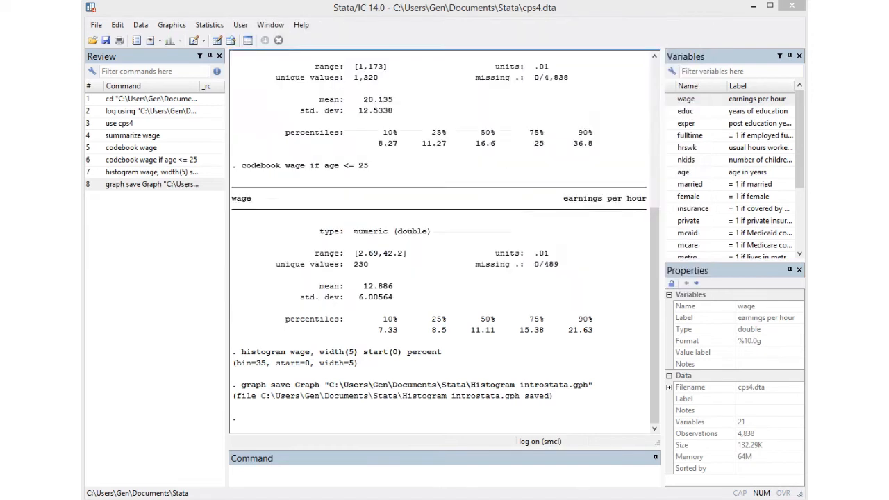
Keep only observations with wage >= 50, deleting 4,672 and leaving 166
click(140, 25)
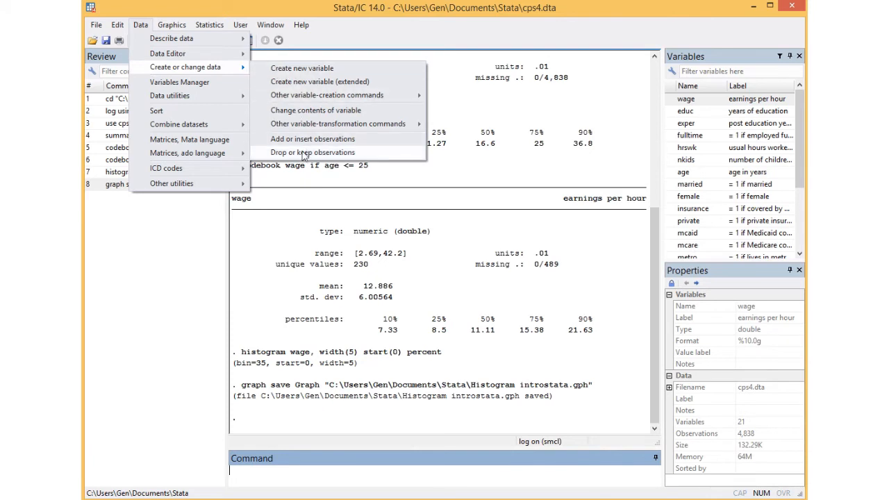
click(312, 151)
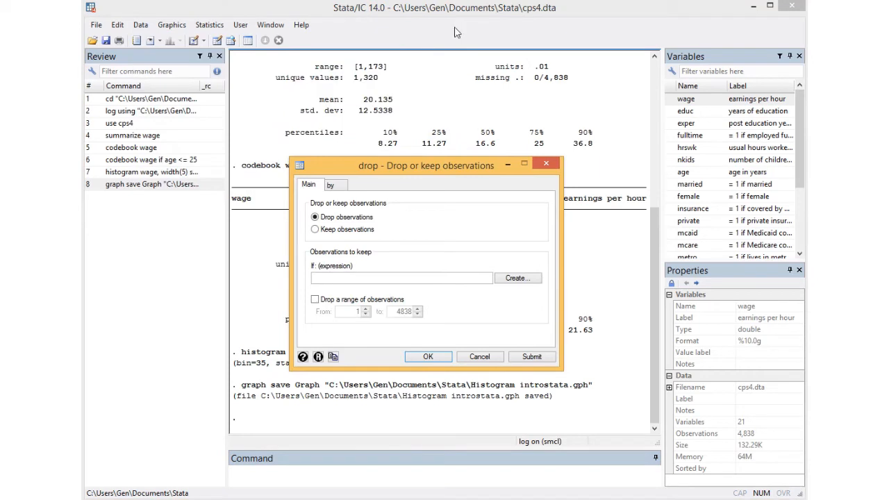
click(314, 229)
text(wage >= 50)
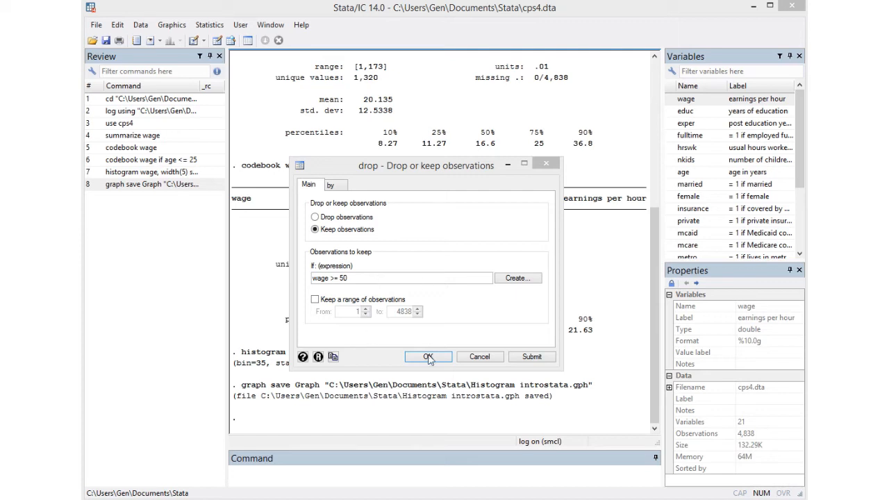
click(428, 356)
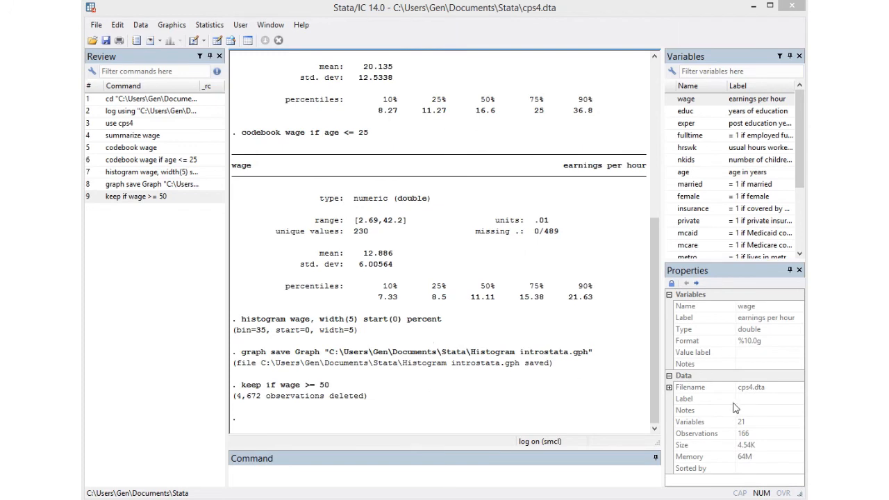
mouse_move(726, 433)
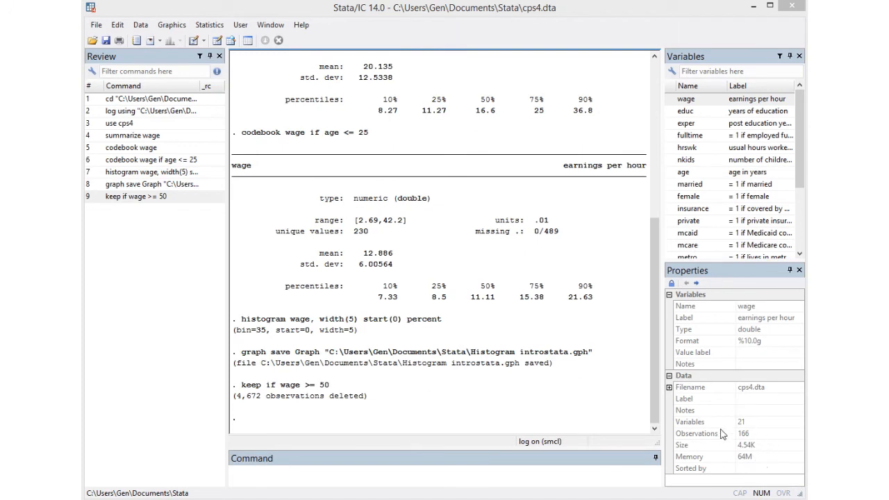
mouse_move(710, 445)
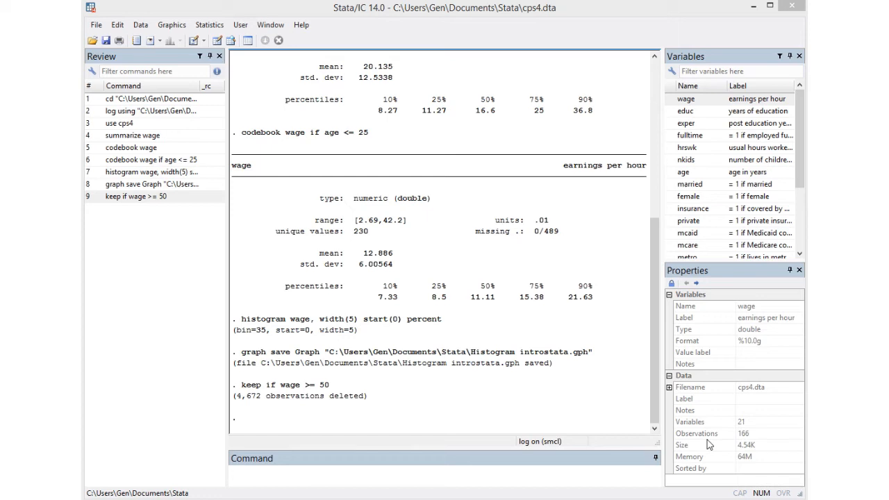
mouse_move(756, 445)
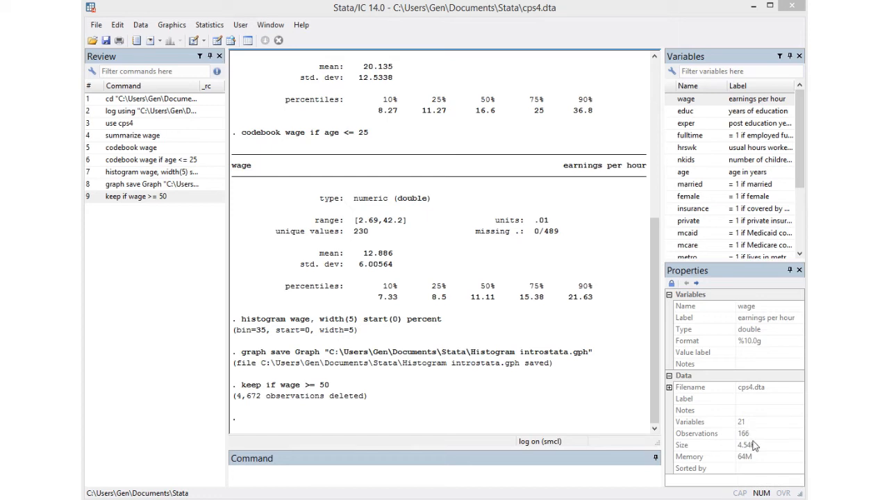
Reload the full dataset with use cps4, clear, restoring all observations
text(use cps4, clear)
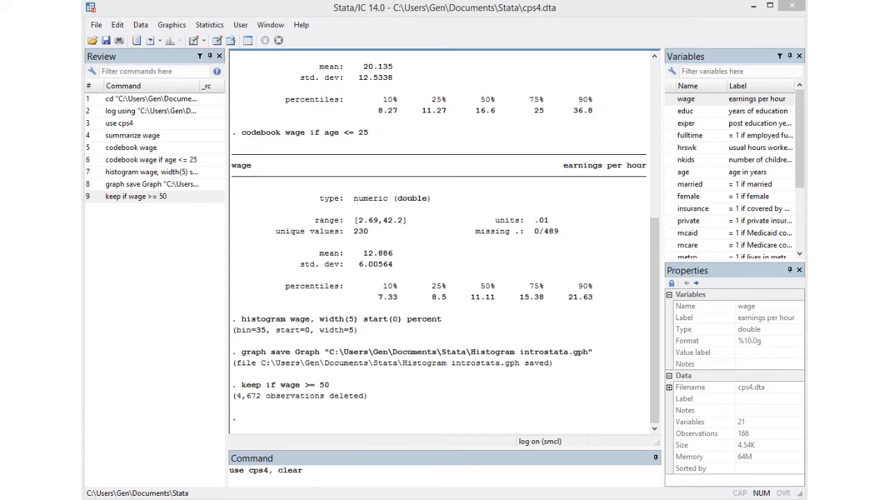
key(Return)
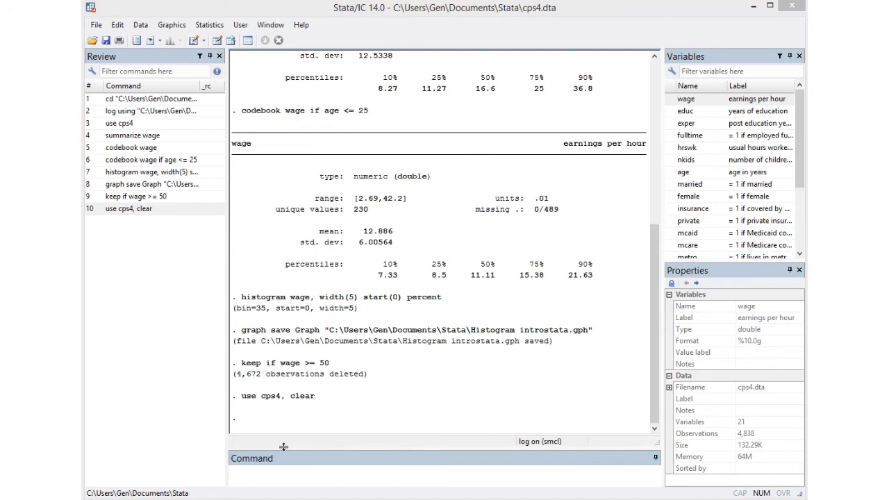
text(regress)
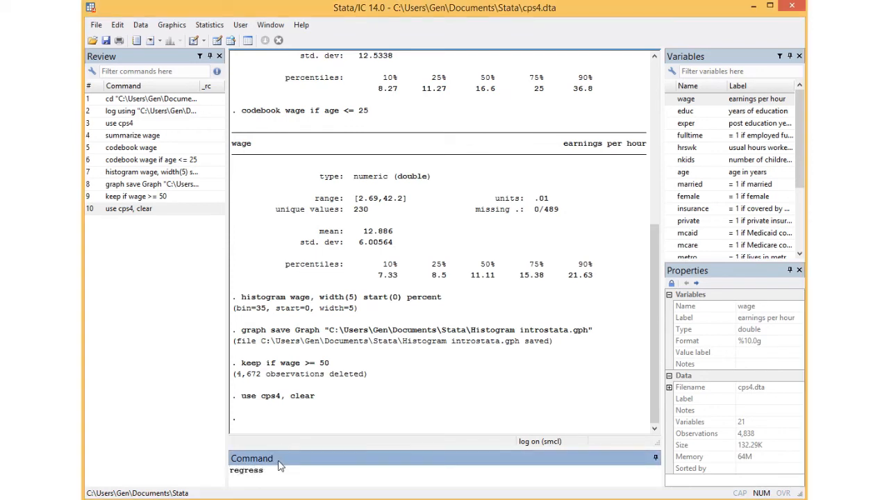
text(wa)
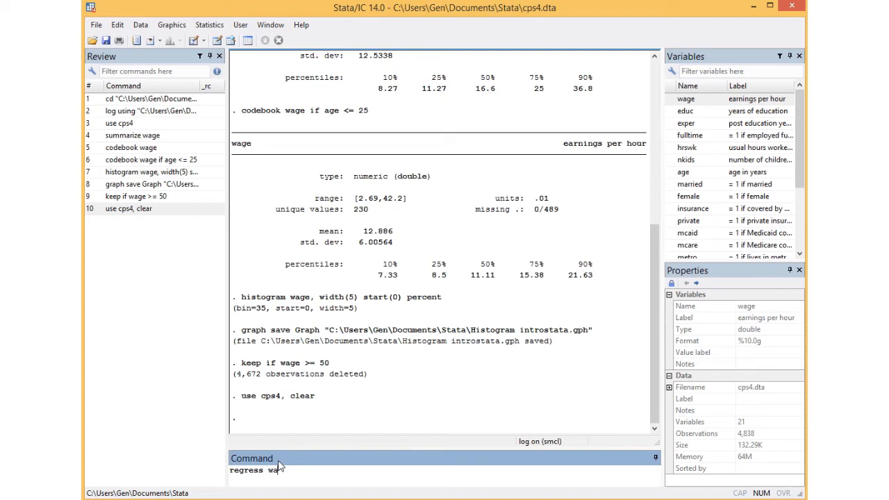
text(educ)
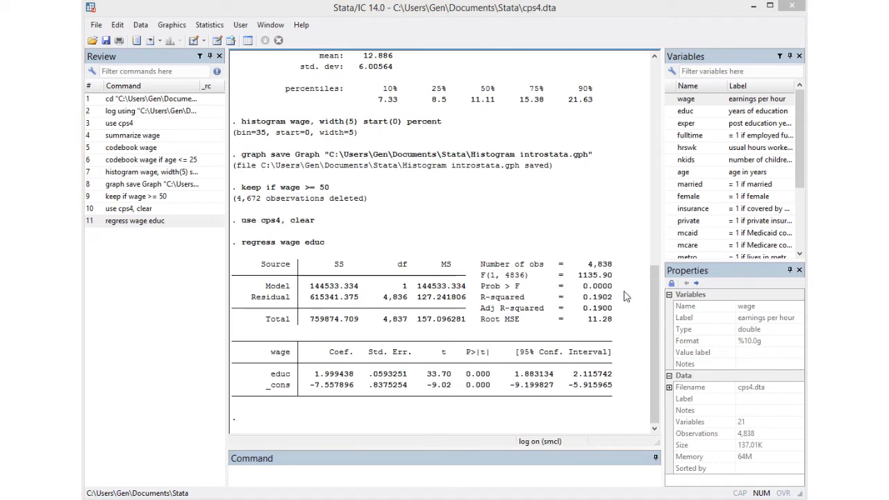
mouse_move(589, 288)
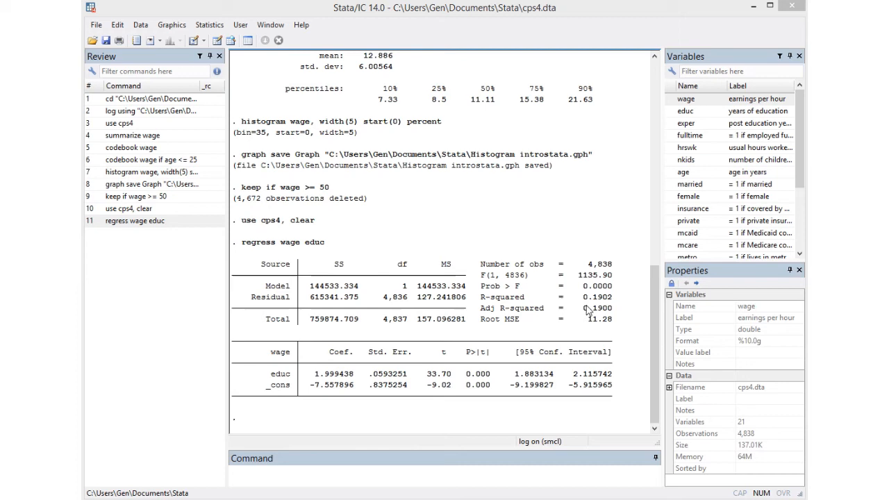
mouse_move(595, 311)
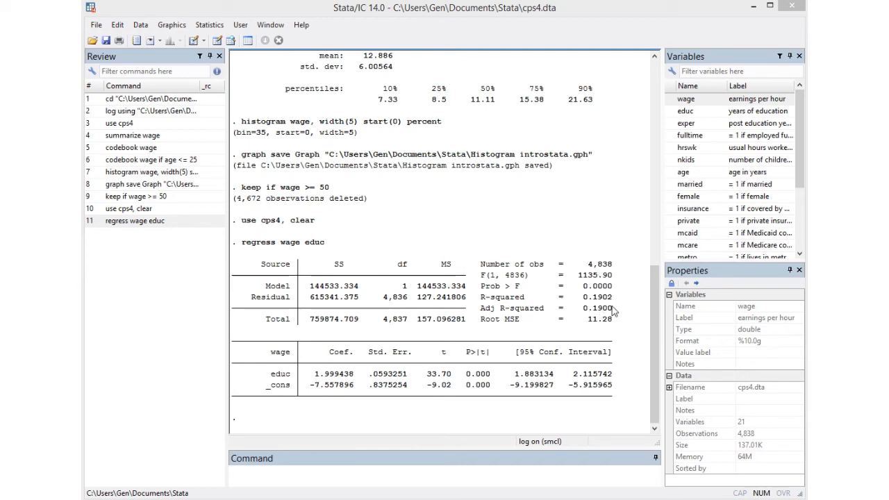
mouse_move(581, 301)
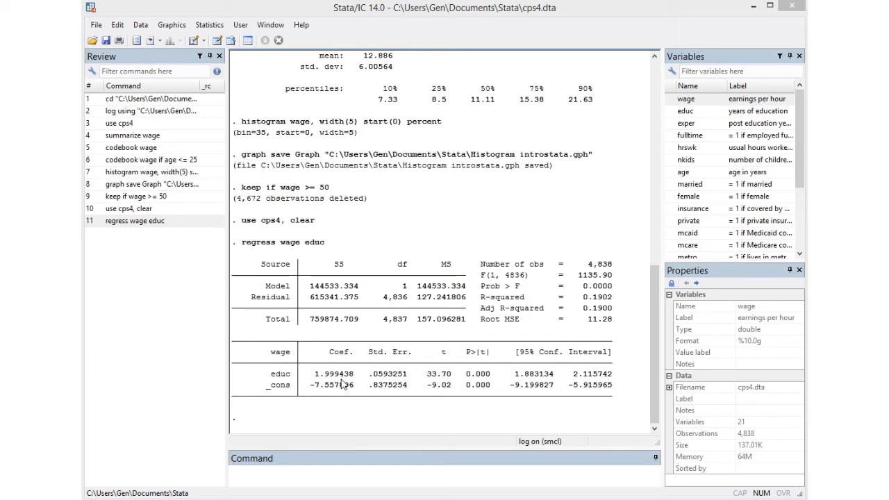
mouse_move(323, 383)
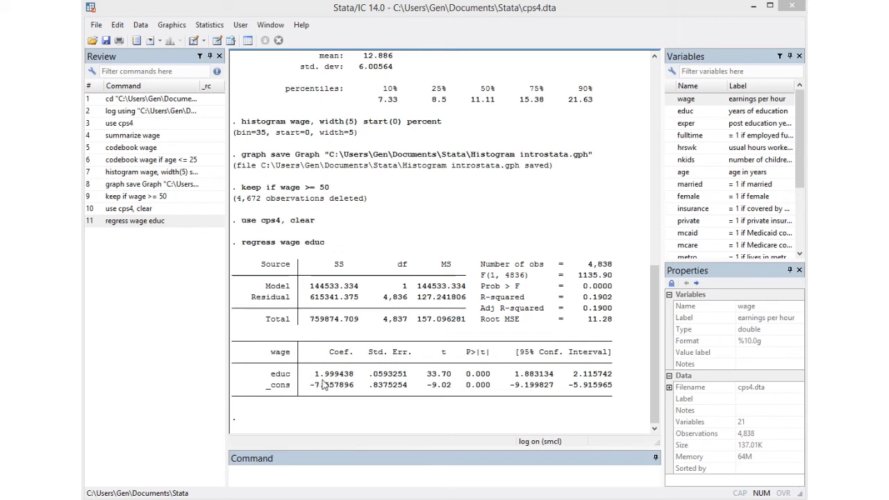
mouse_move(341, 386)
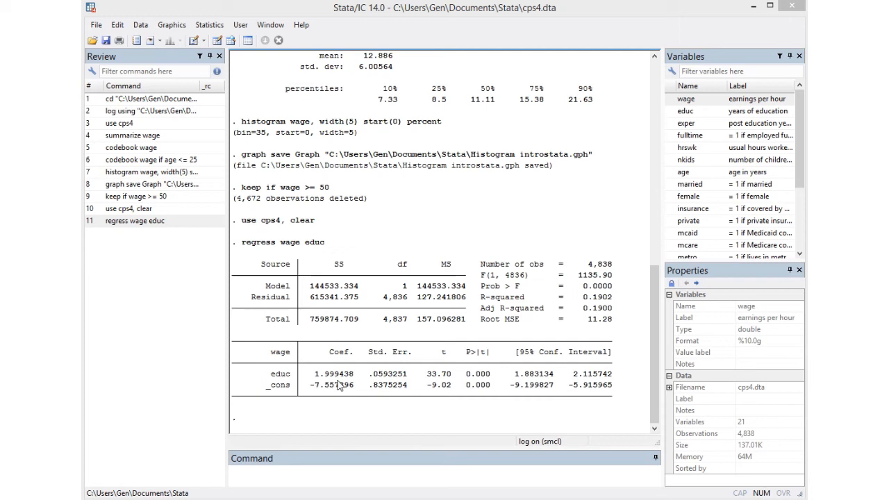
mouse_move(339, 386)
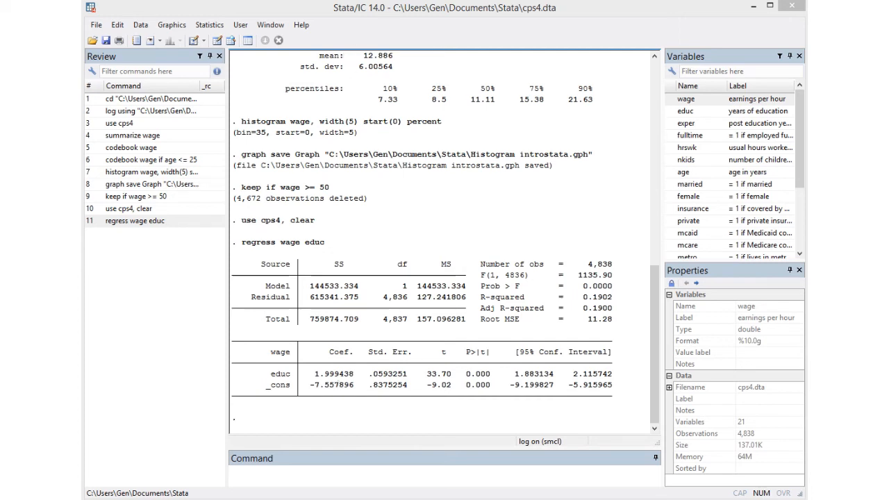
Add a log-linear model comment line and generate logwage = log(wage)
text(*Comment:log-linear or log-level model: transform wage data into logarithmic form first)
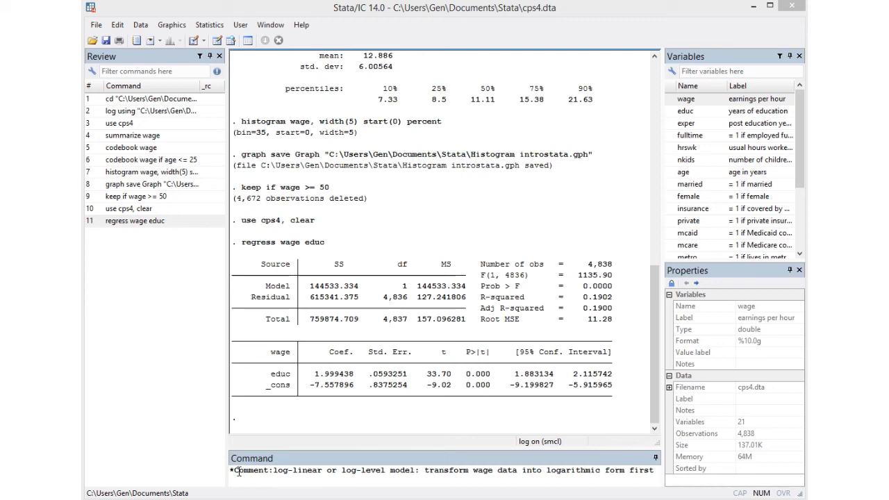
mouse_move(400, 482)
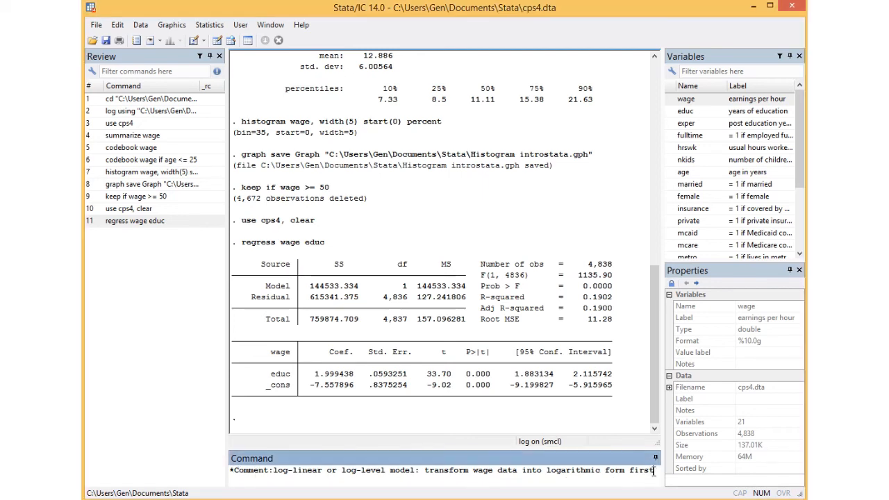
key(Return)
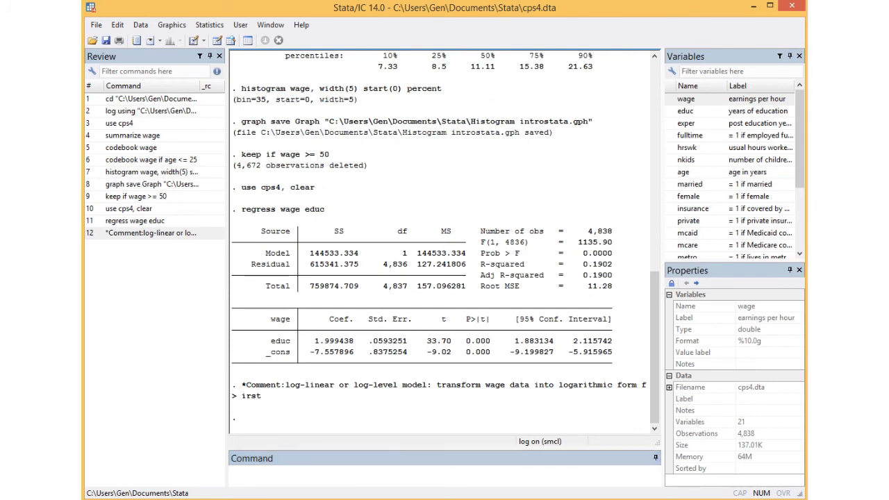
text(generate logwage = log(wage))
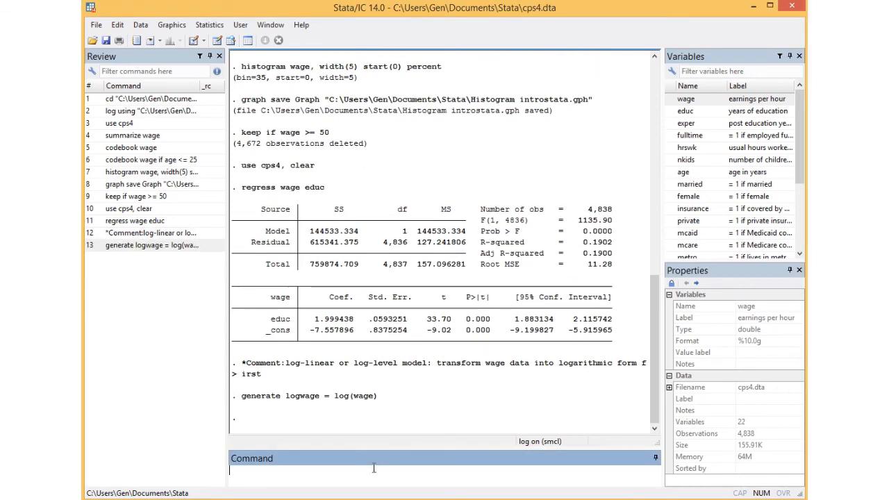
Regress logwage on educ: coefficient 0.0934, constant 1.543, R-squared 0.1977
text(regress logwage educ)
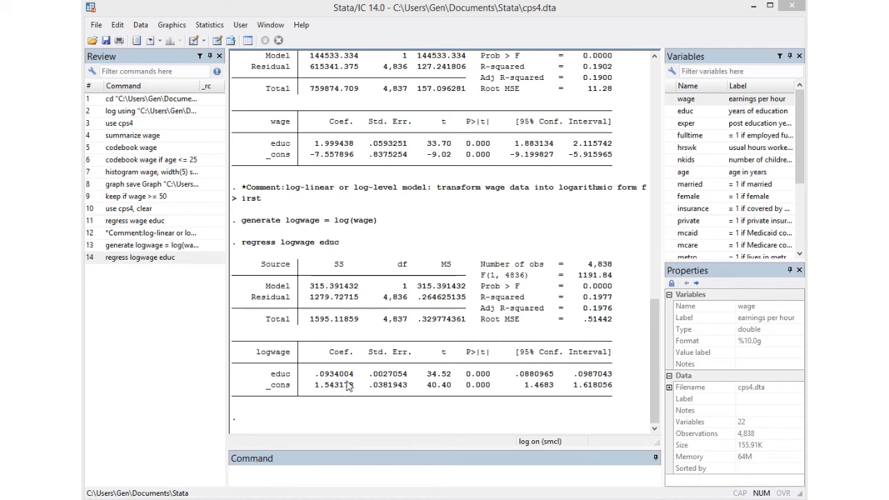
mouse_move(333, 382)
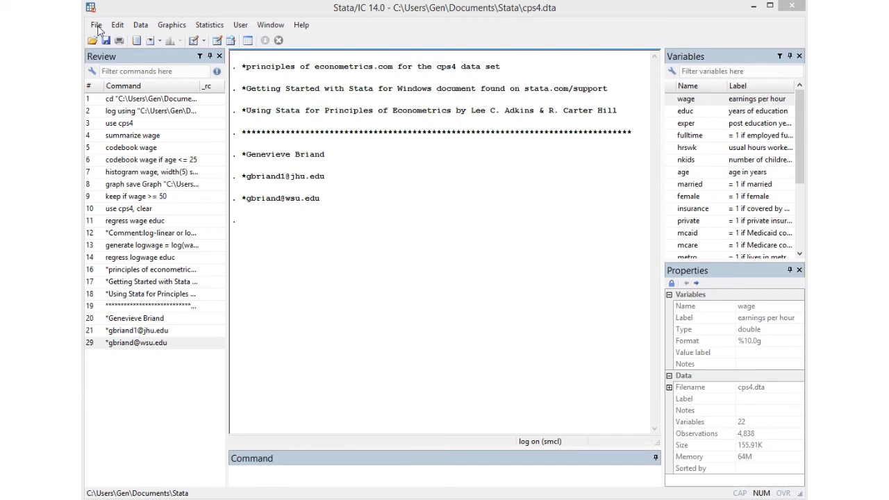
Save the dataset as cps4+logwage.dta, then close the stataintro.smcl log with log close
click(96, 25)
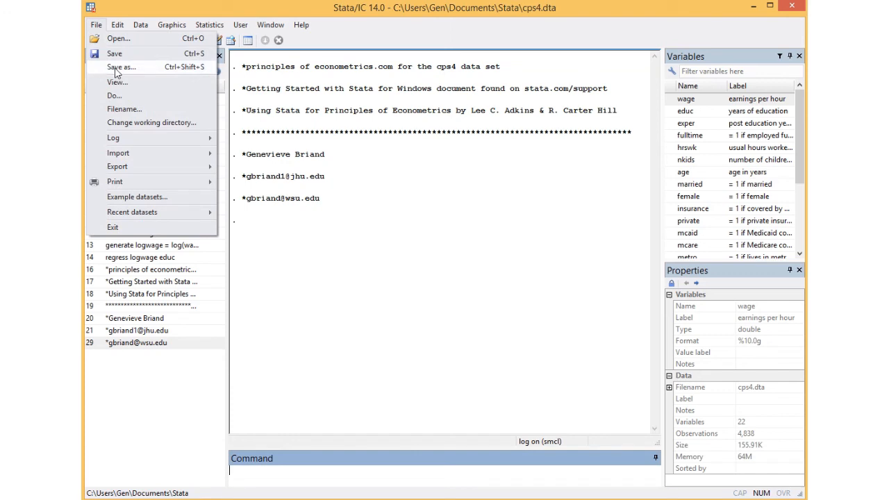
mouse_move(117, 72)
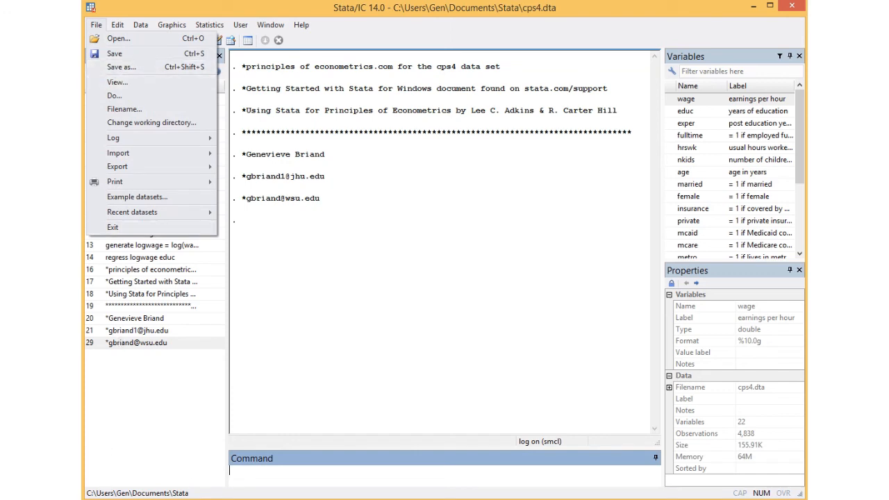
click(114, 53)
text(c)
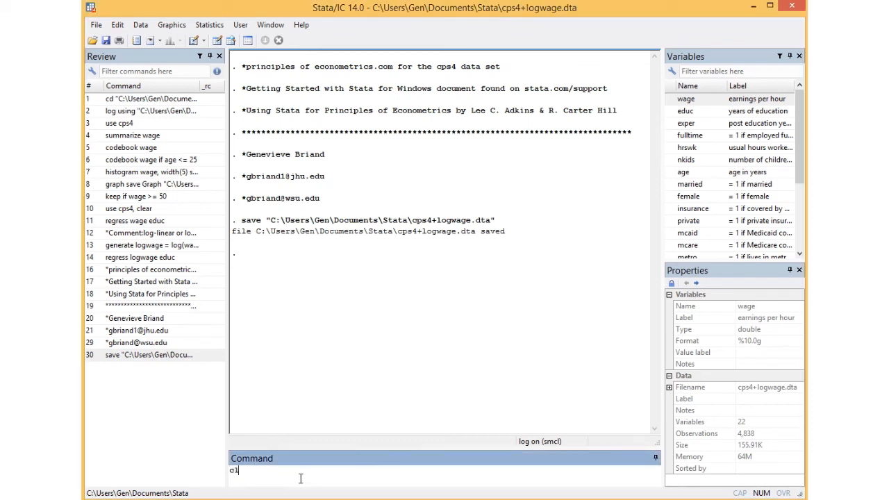
text(log)
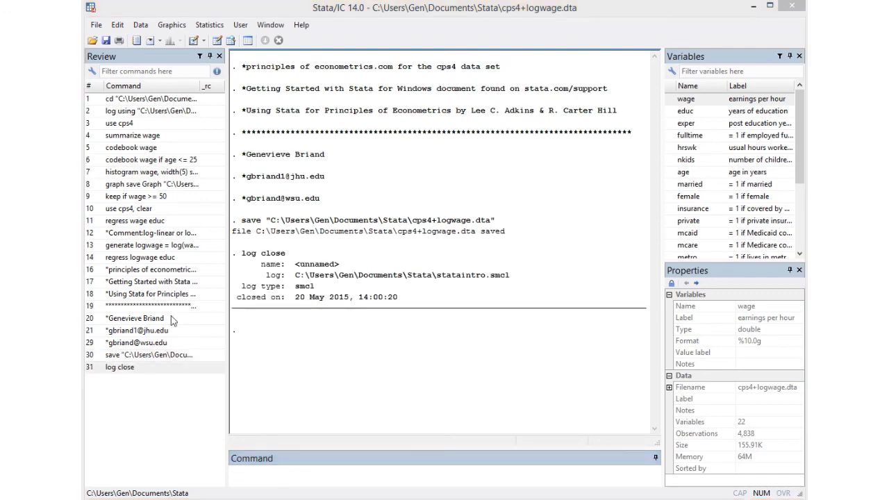
Send the whole Review history (cd through log close) to a new do-file and close its editor
click(119, 367)
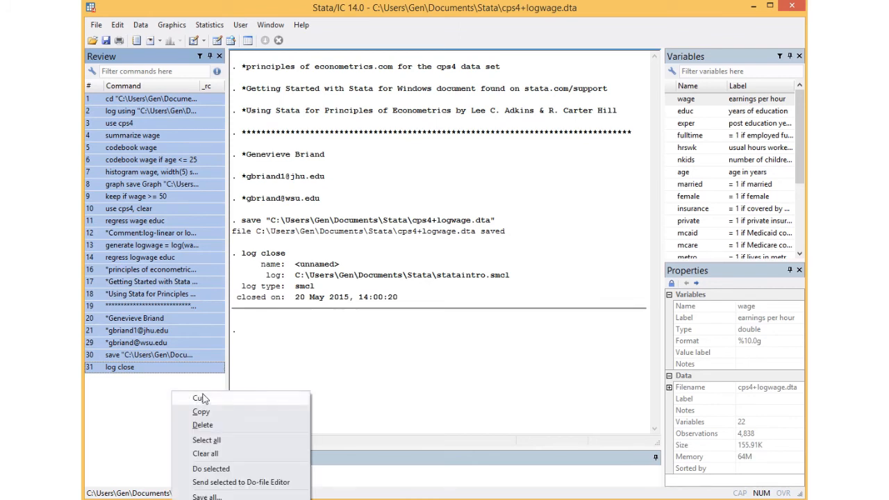
mouse_move(242, 482)
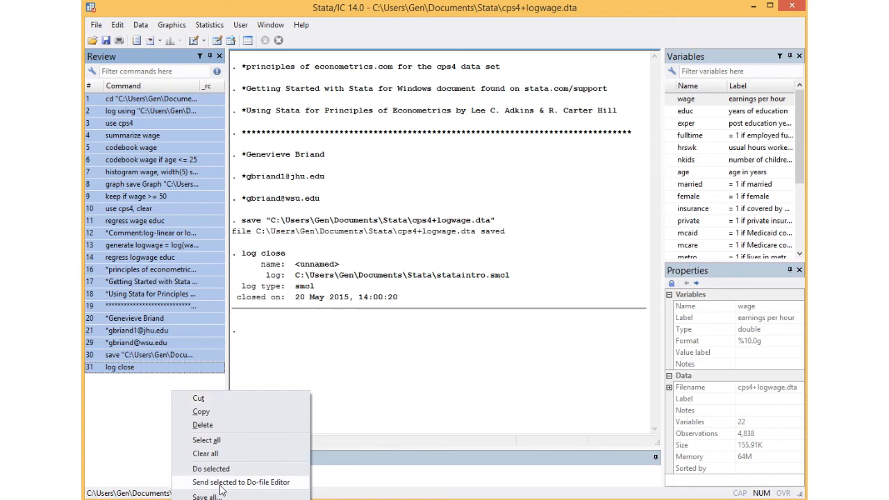
click(242, 483)
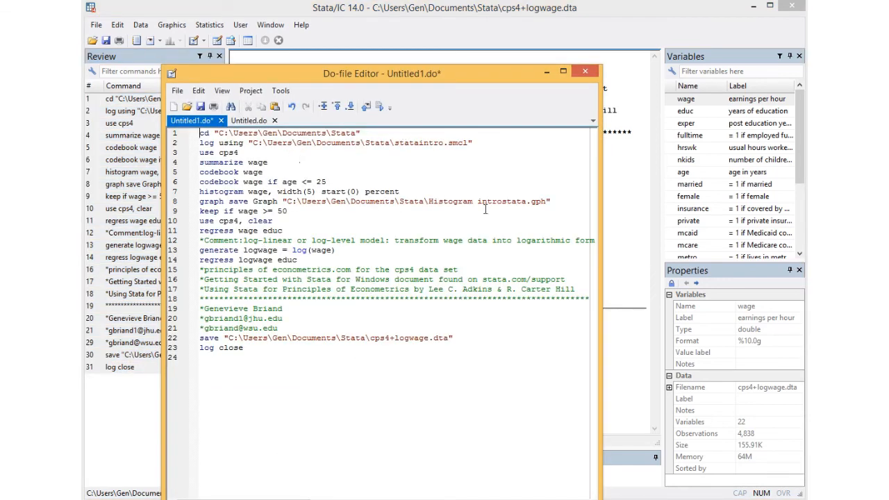
click(178, 90)
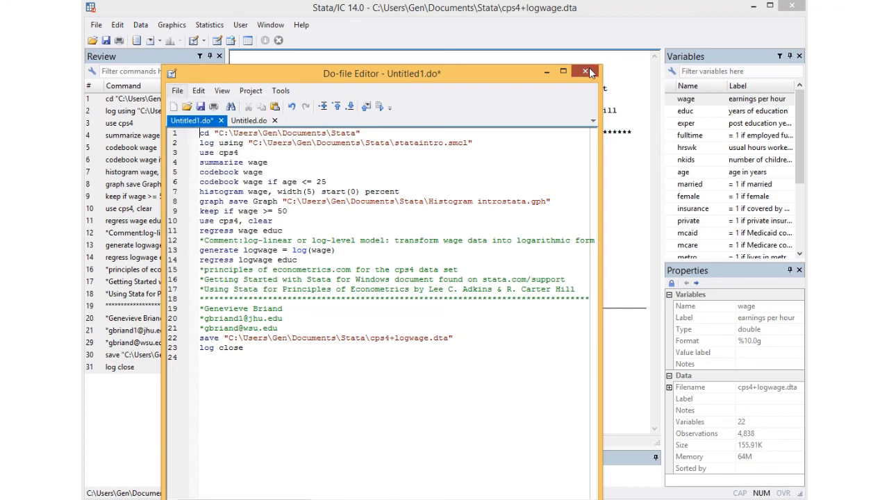
click(587, 72)
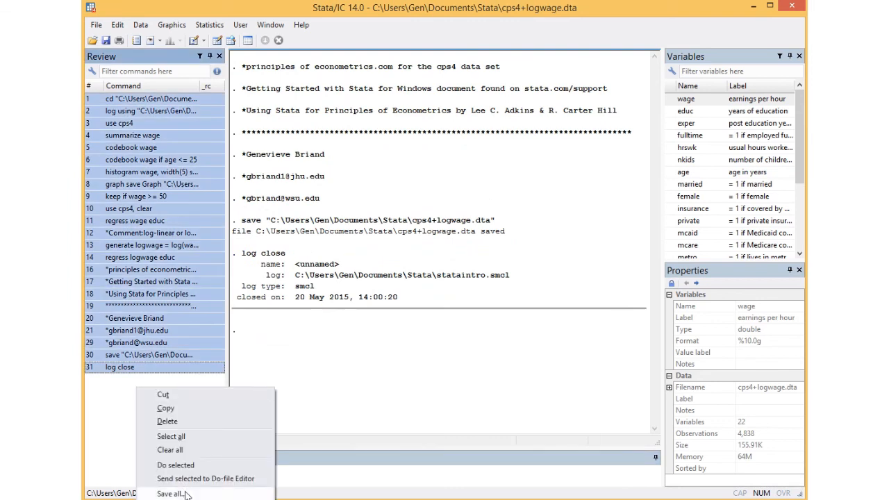
mouse_move(171, 437)
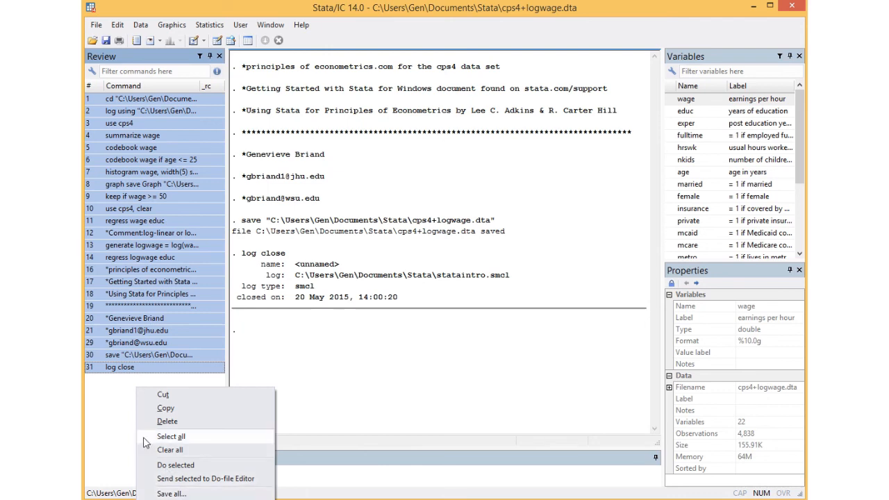